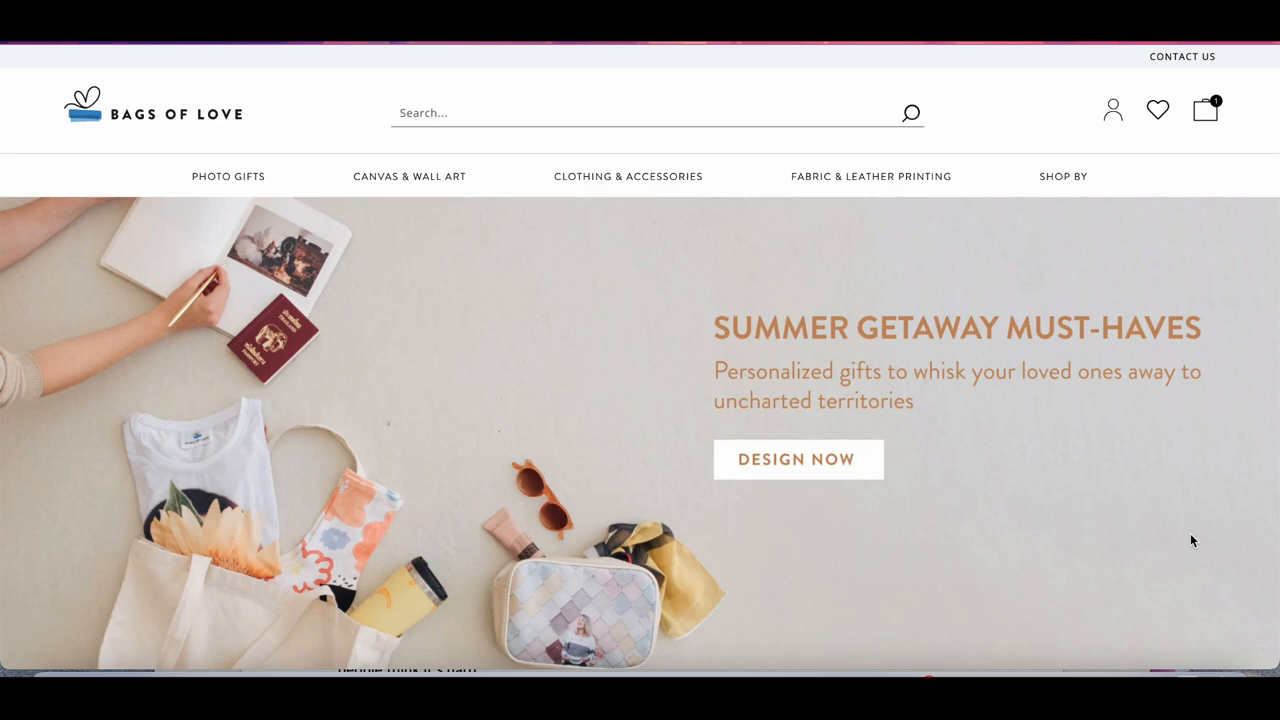
mouse_move(1137, 537)
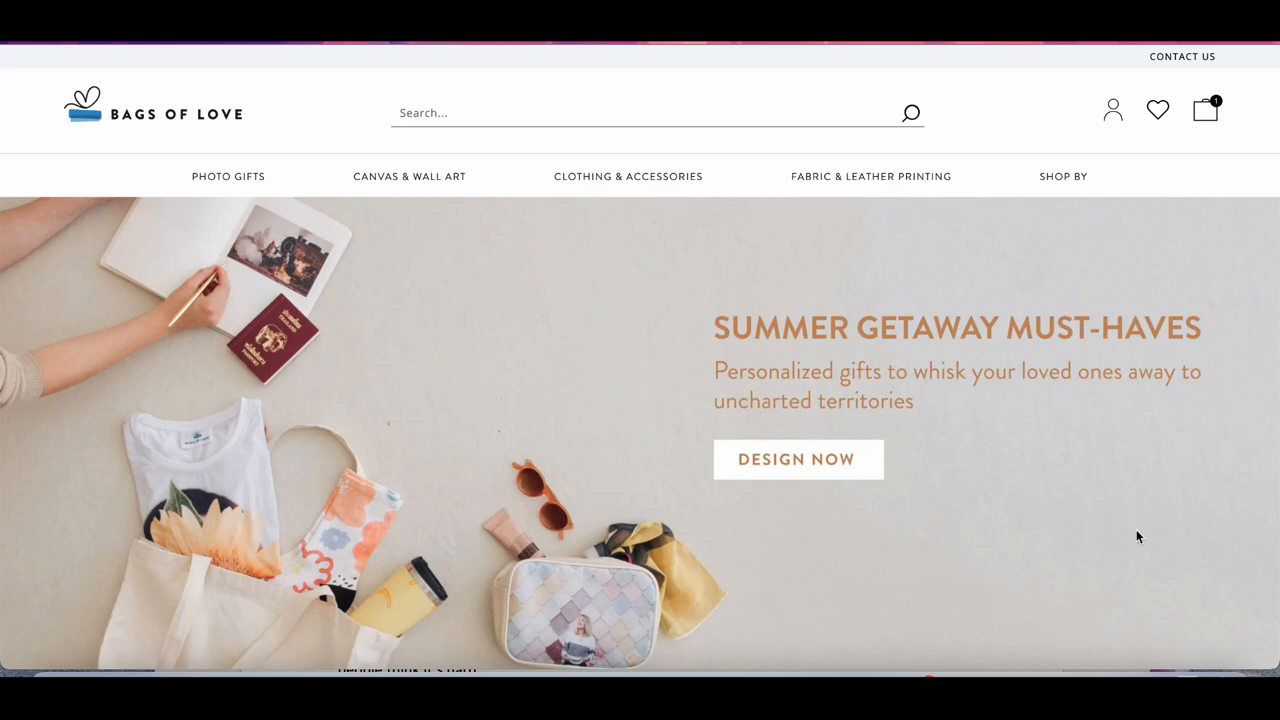
mouse_move(90, 175)
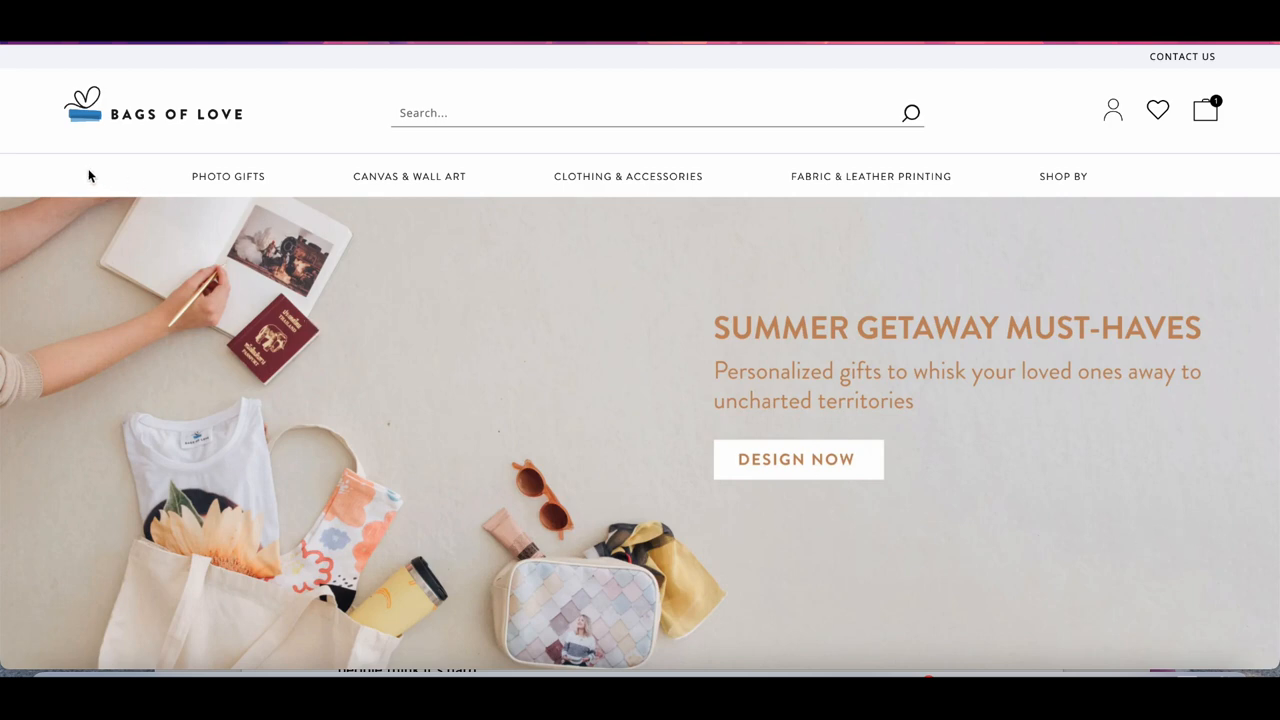
mouse_move(225, 180)
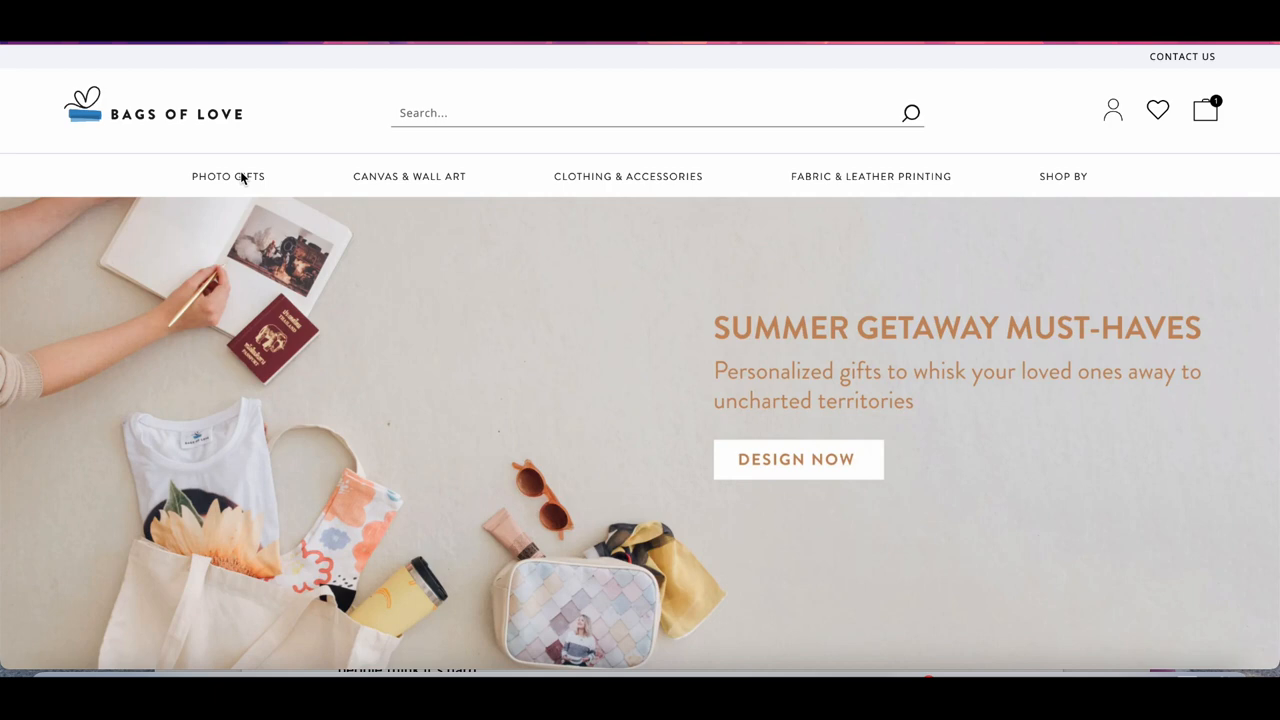
mouse_move(262, 176)
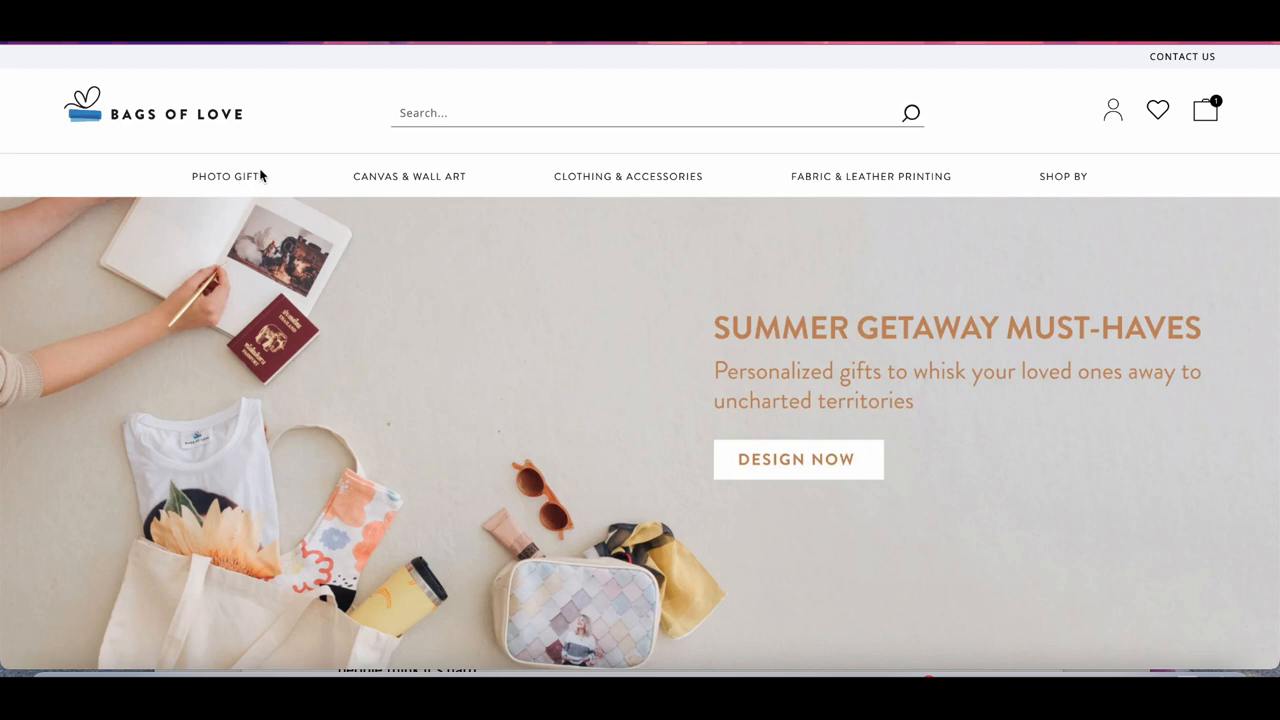
mouse_move(807, 188)
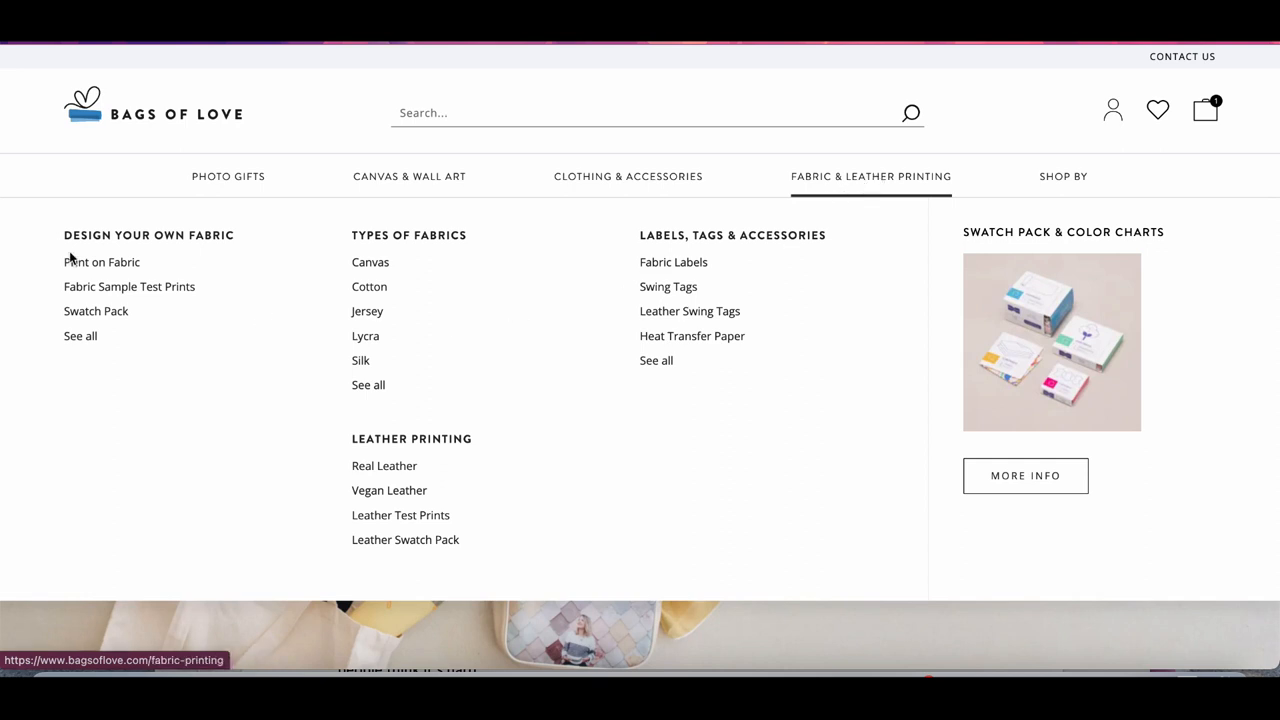
Start an Image Upload Fabric design from the Print on Fabric page
left_click(101, 261)
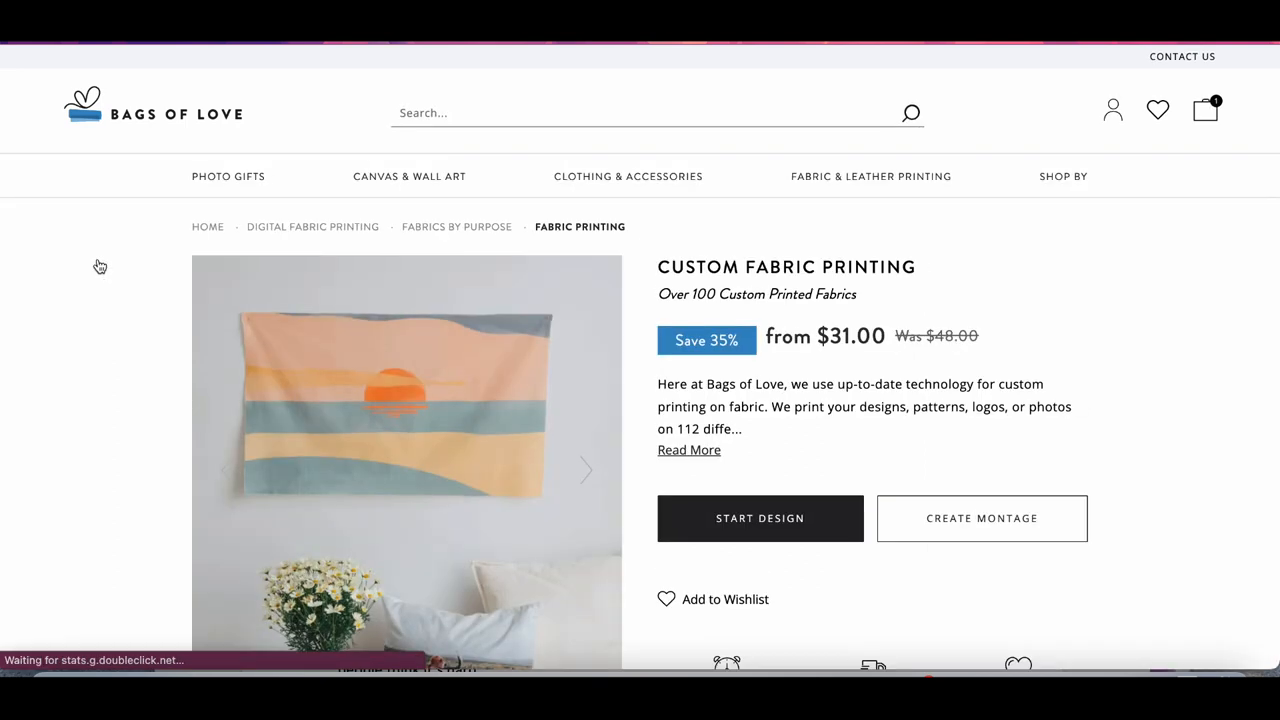
mouse_move(1200, 334)
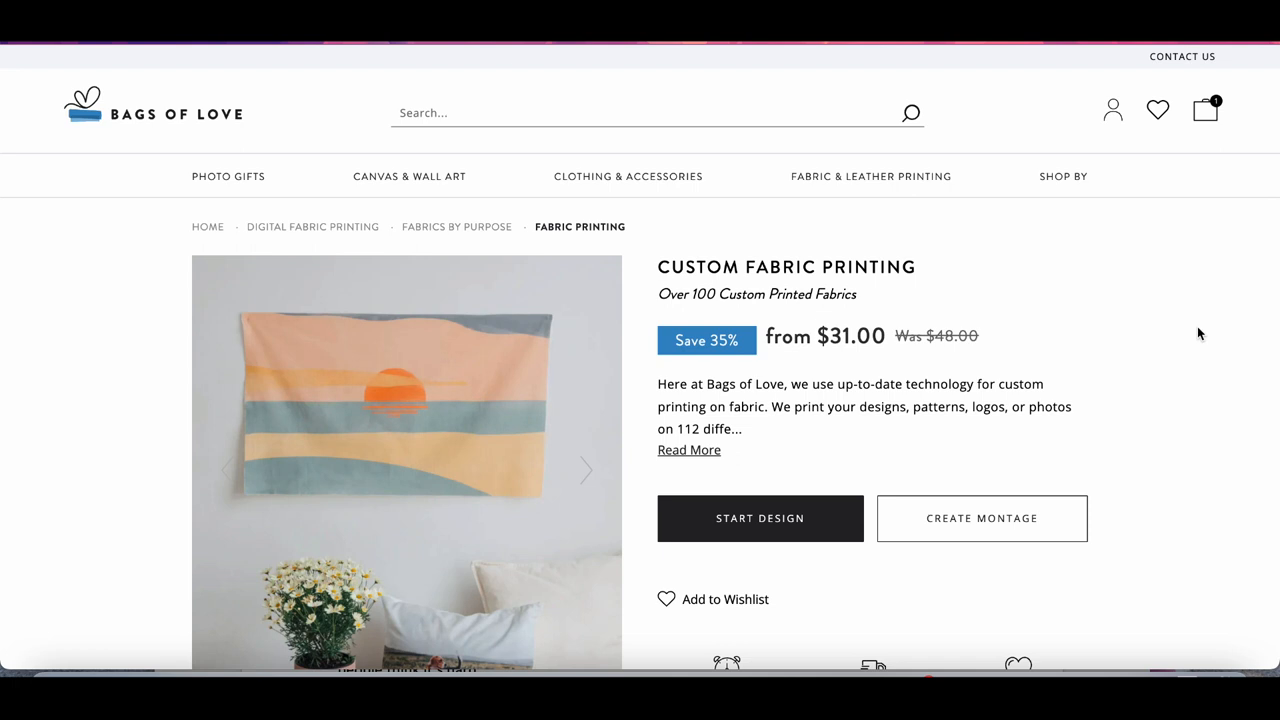
mouse_move(947, 459)
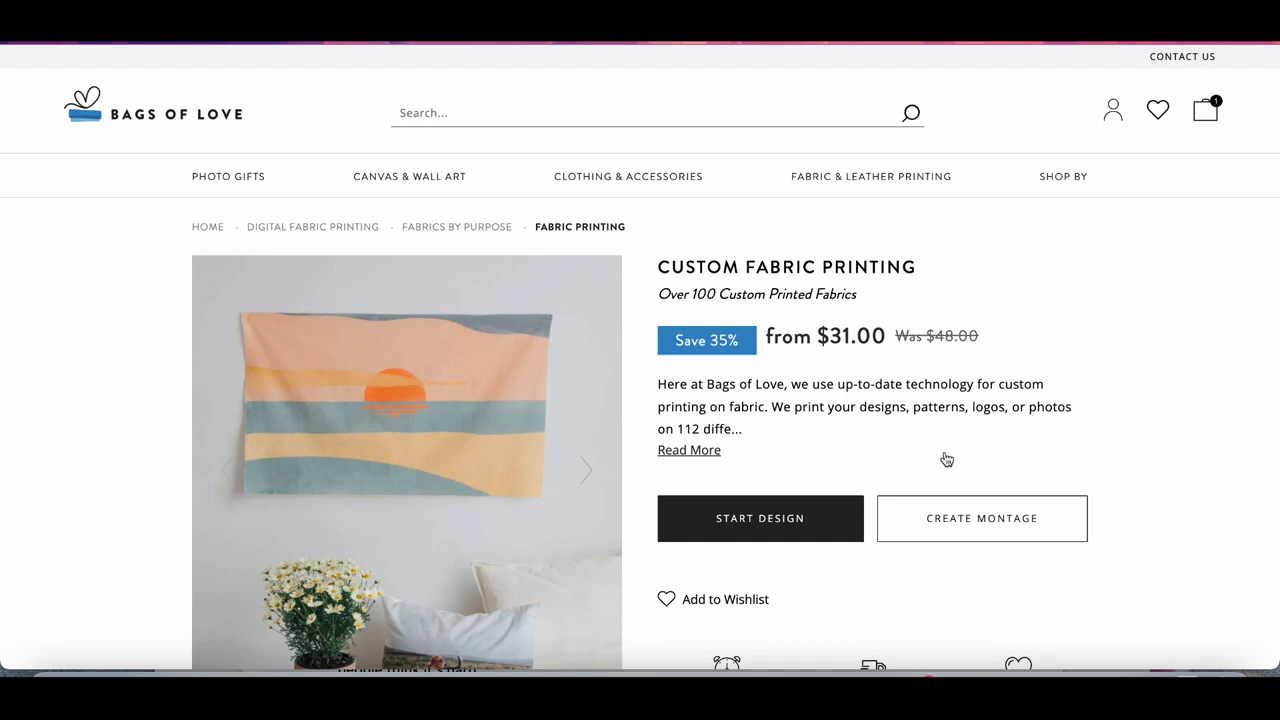
scroll("down", 3)
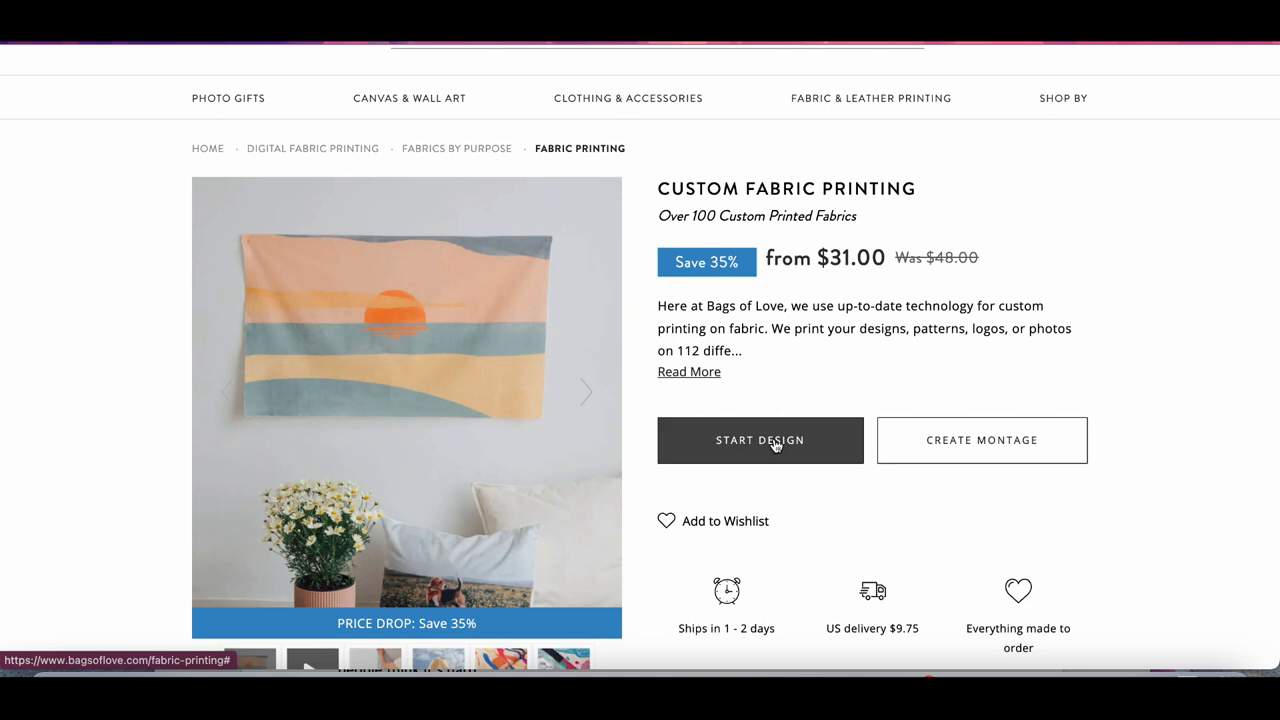
left_click(760, 440)
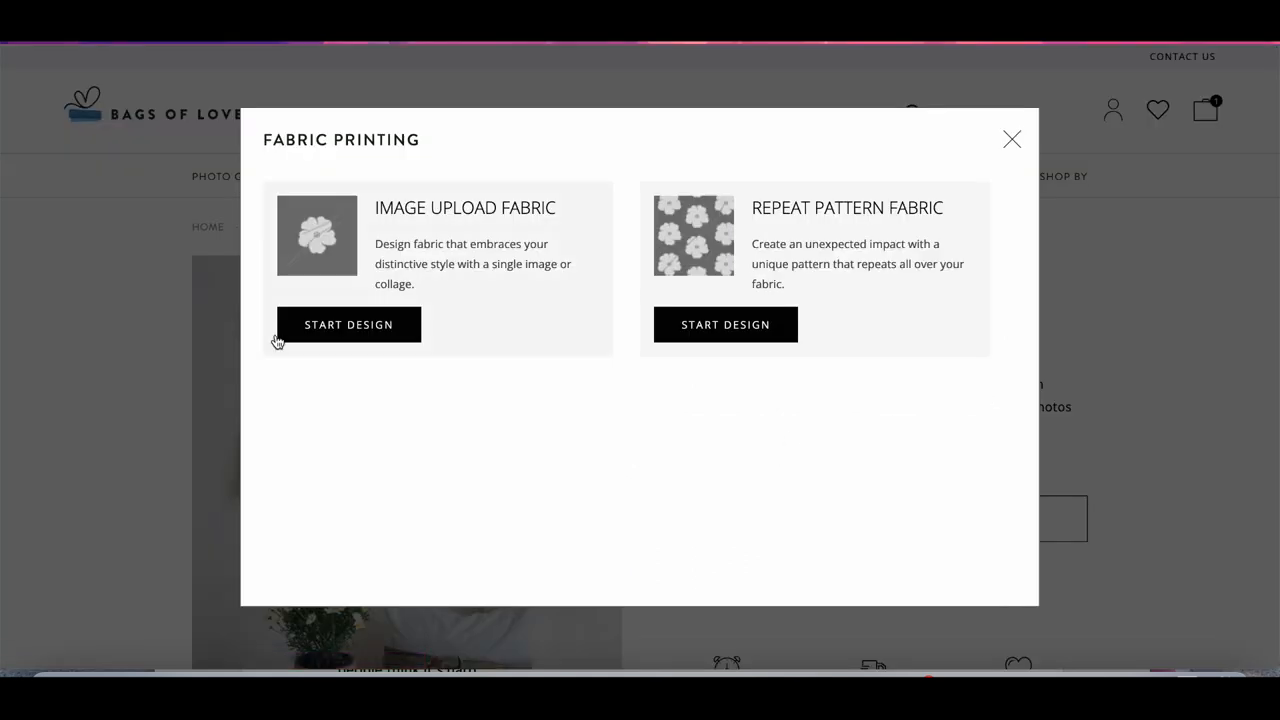
left_click(348, 324)
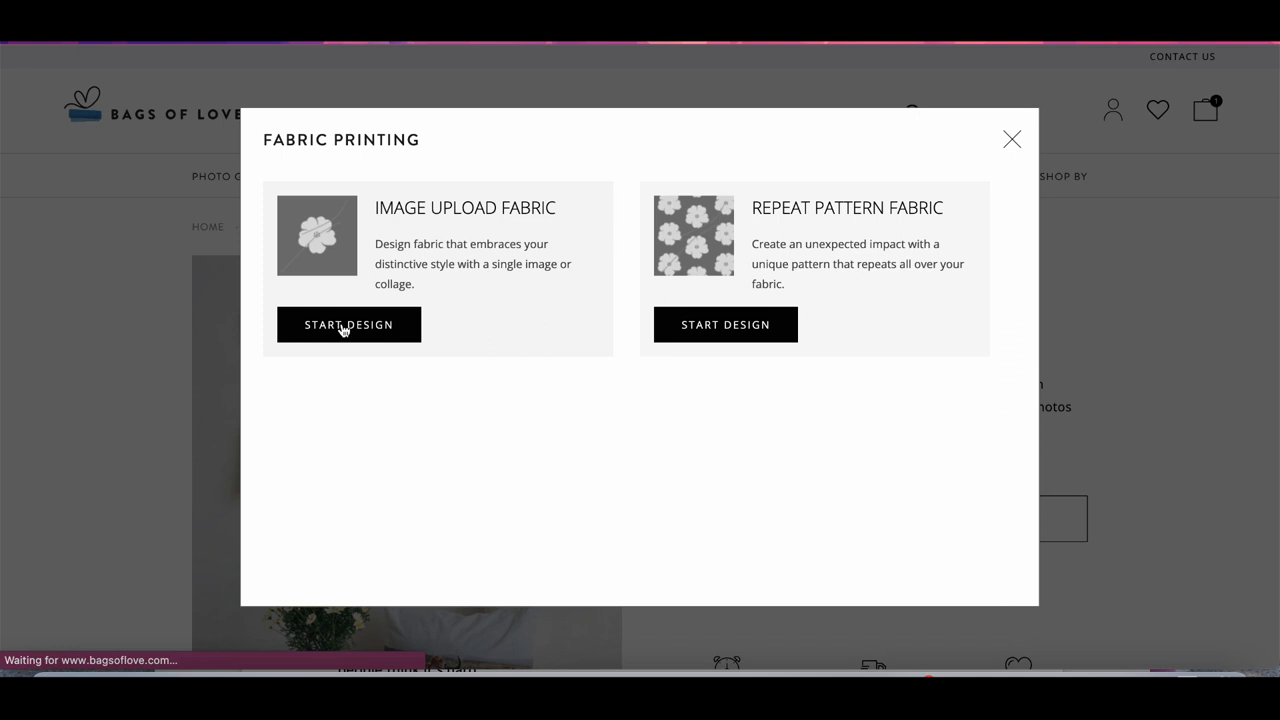
left_click(348, 324)
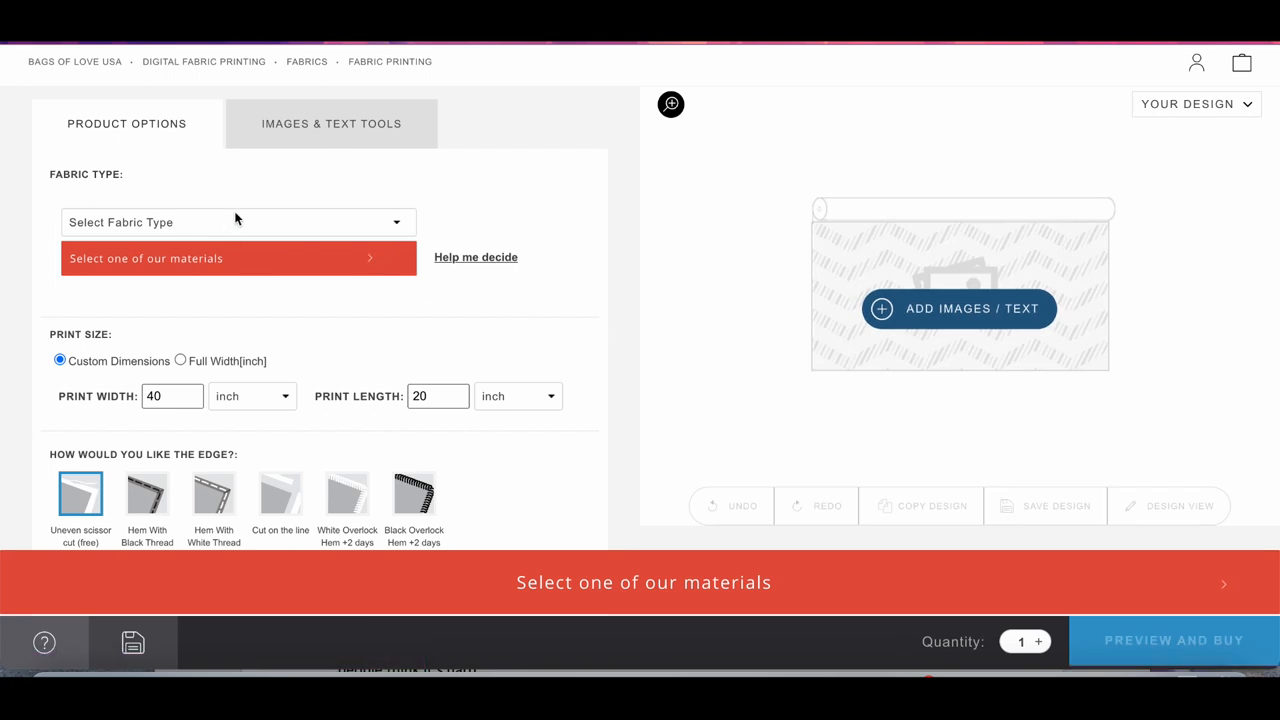
Choose Woven Canvas 8.9 oz fabric and open Add Images / Text
left_click(238, 222)
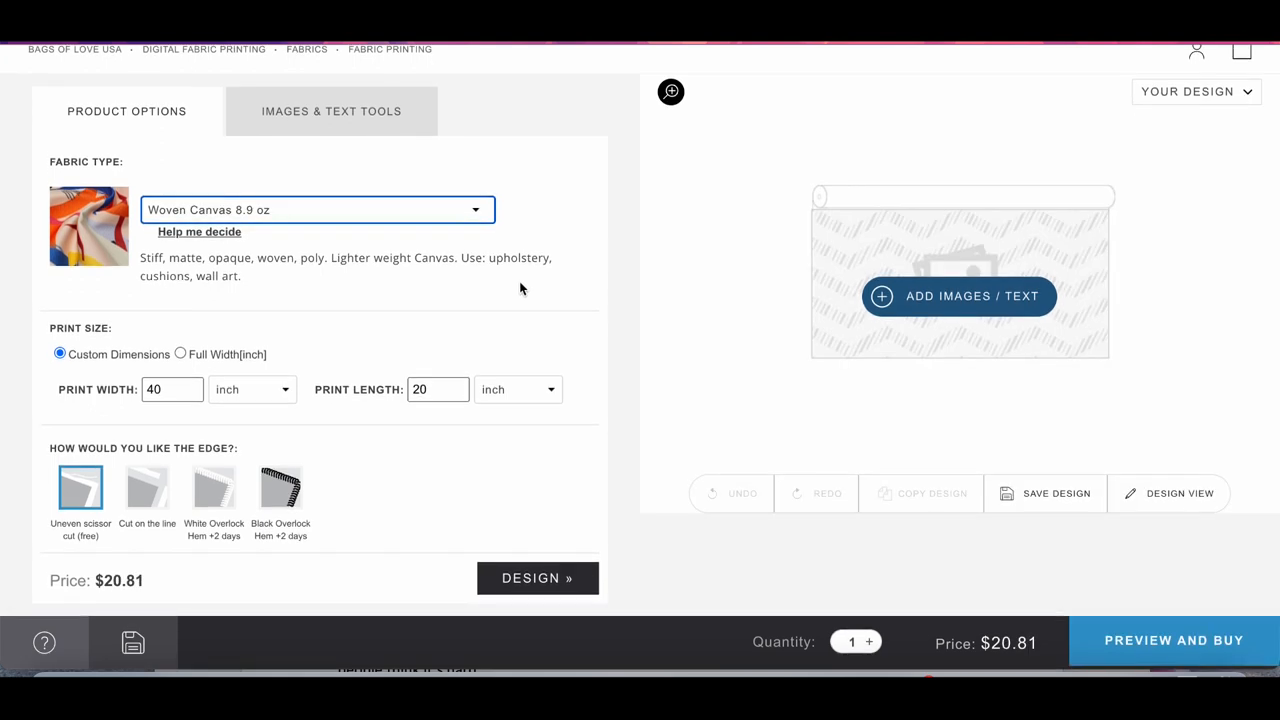
mouse_move(959, 296)
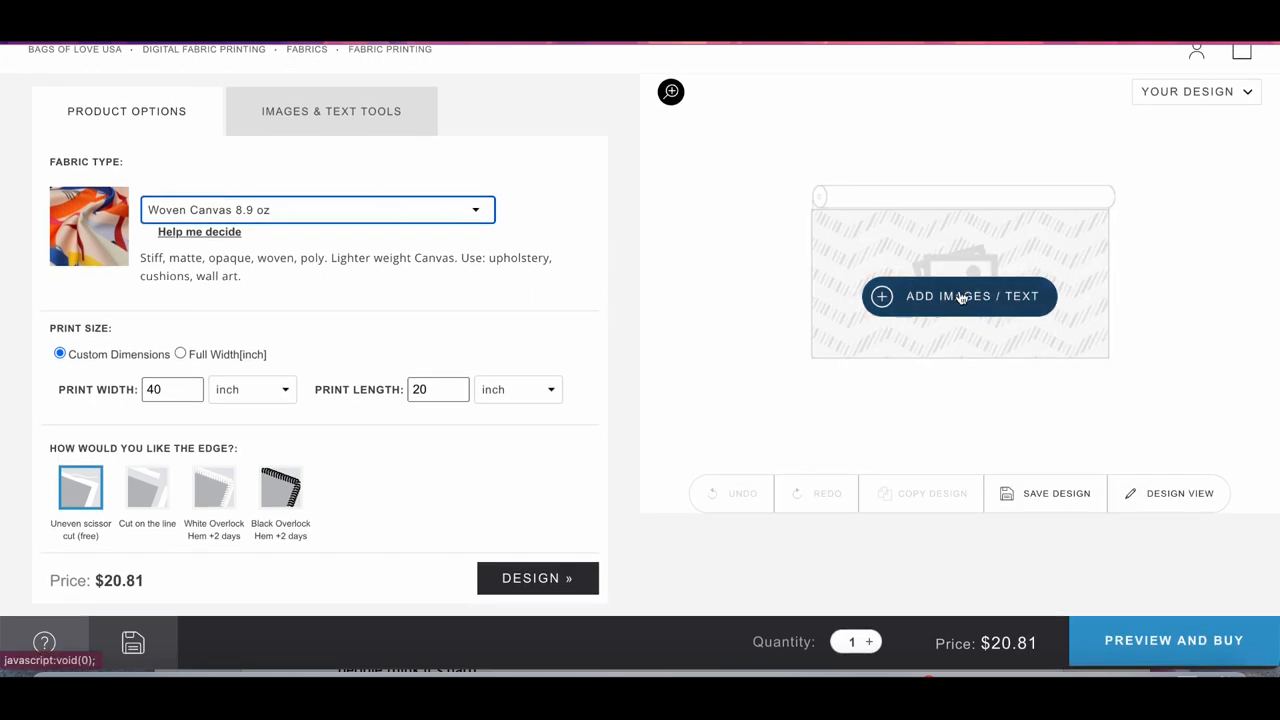
left_click(958, 296)
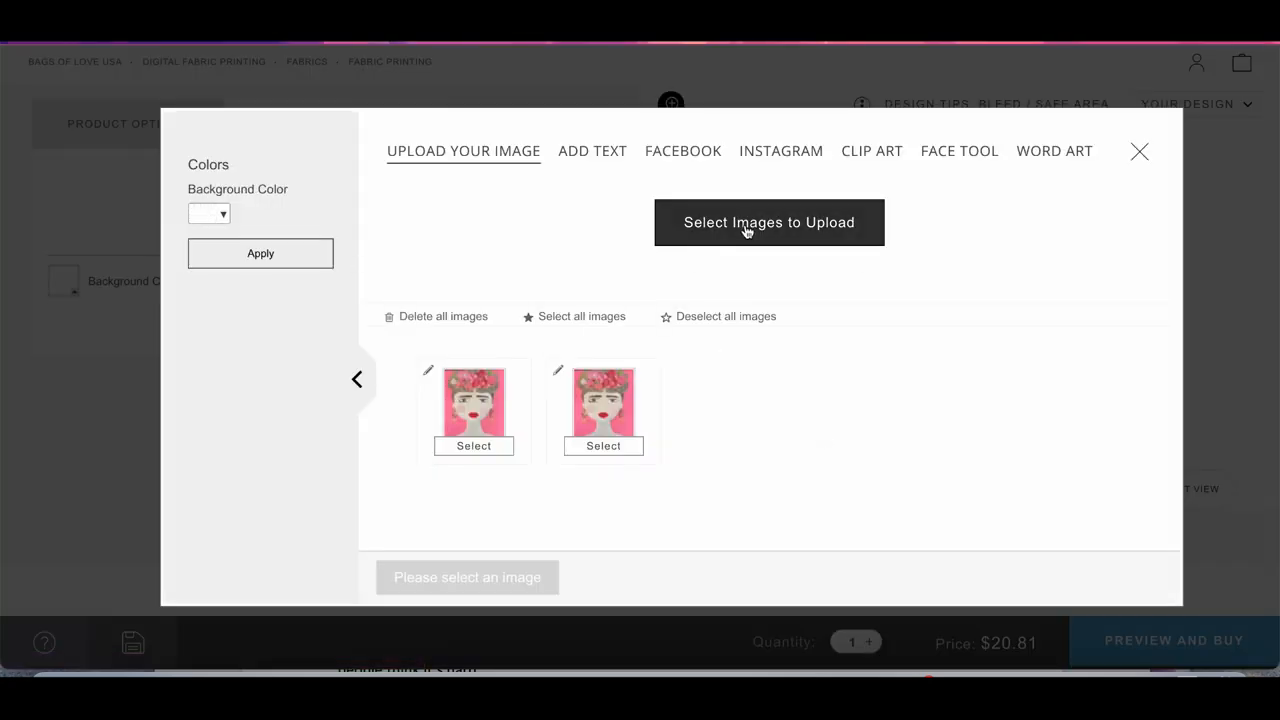
Upload the pink portrait file and add the image to the 40×20-inch fabric
left_click(769, 222)
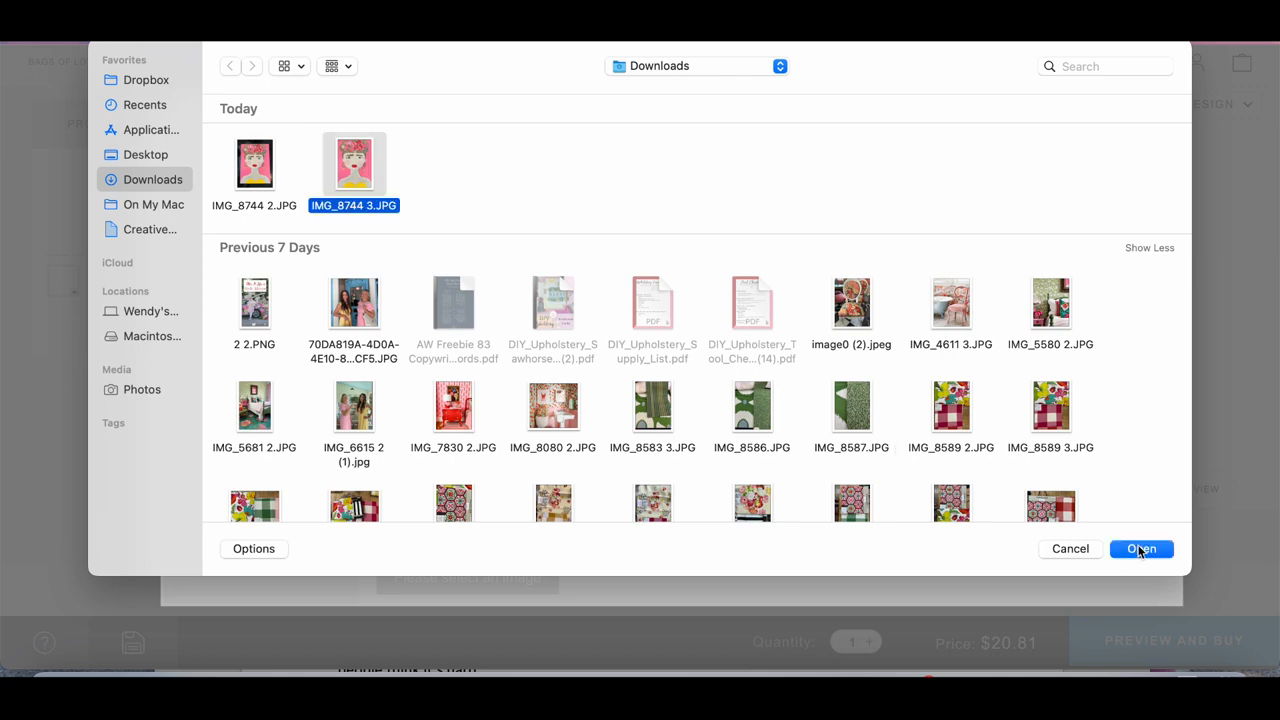
left_click(1141, 548)
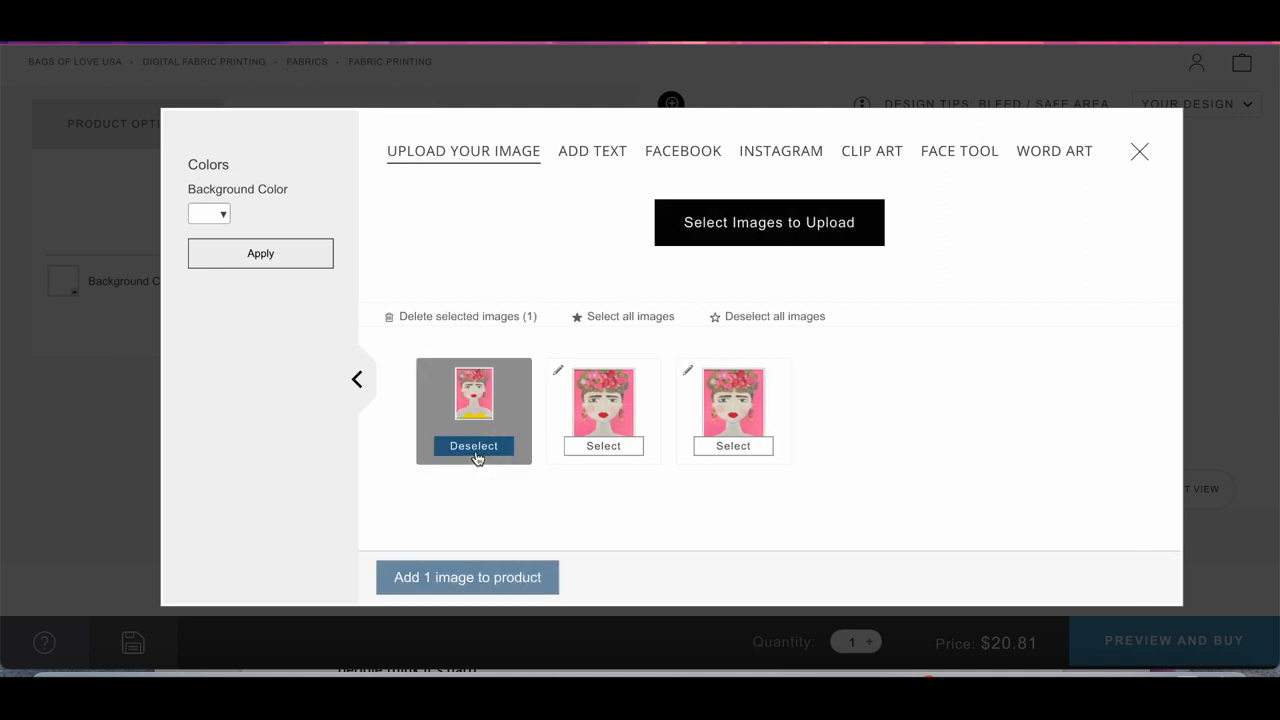
left_click(467, 577)
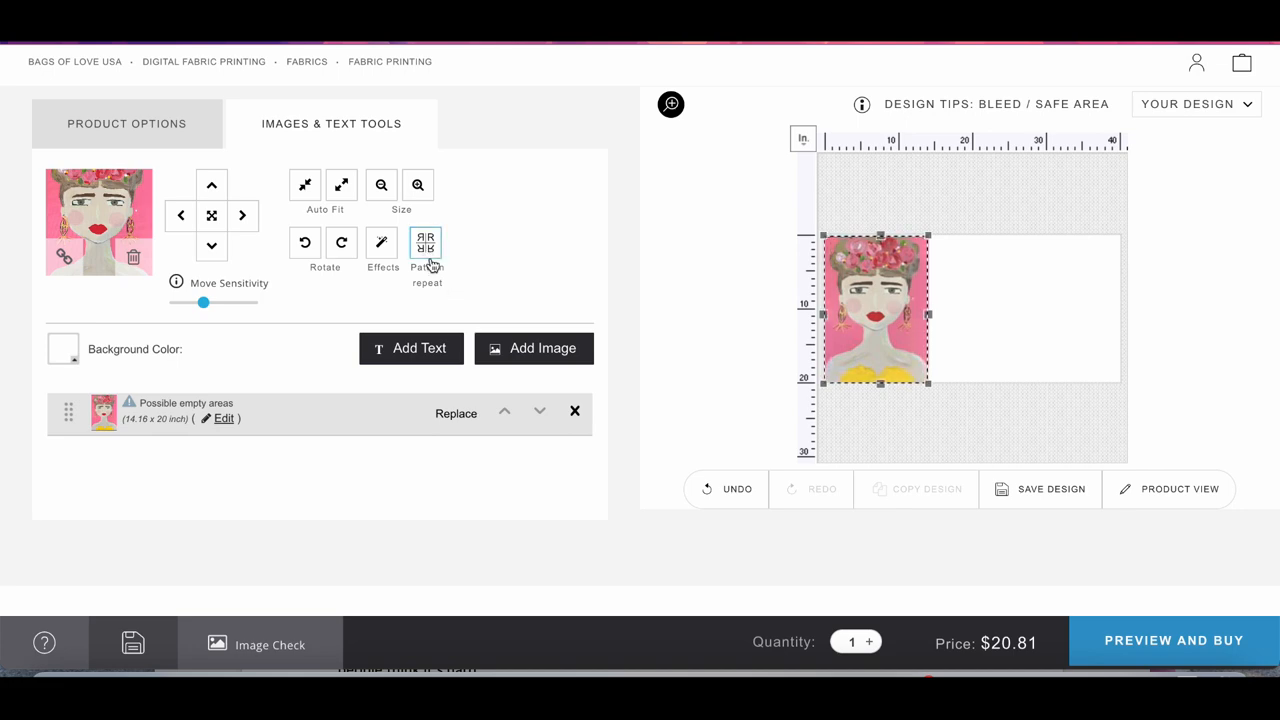
mouse_move(425, 245)
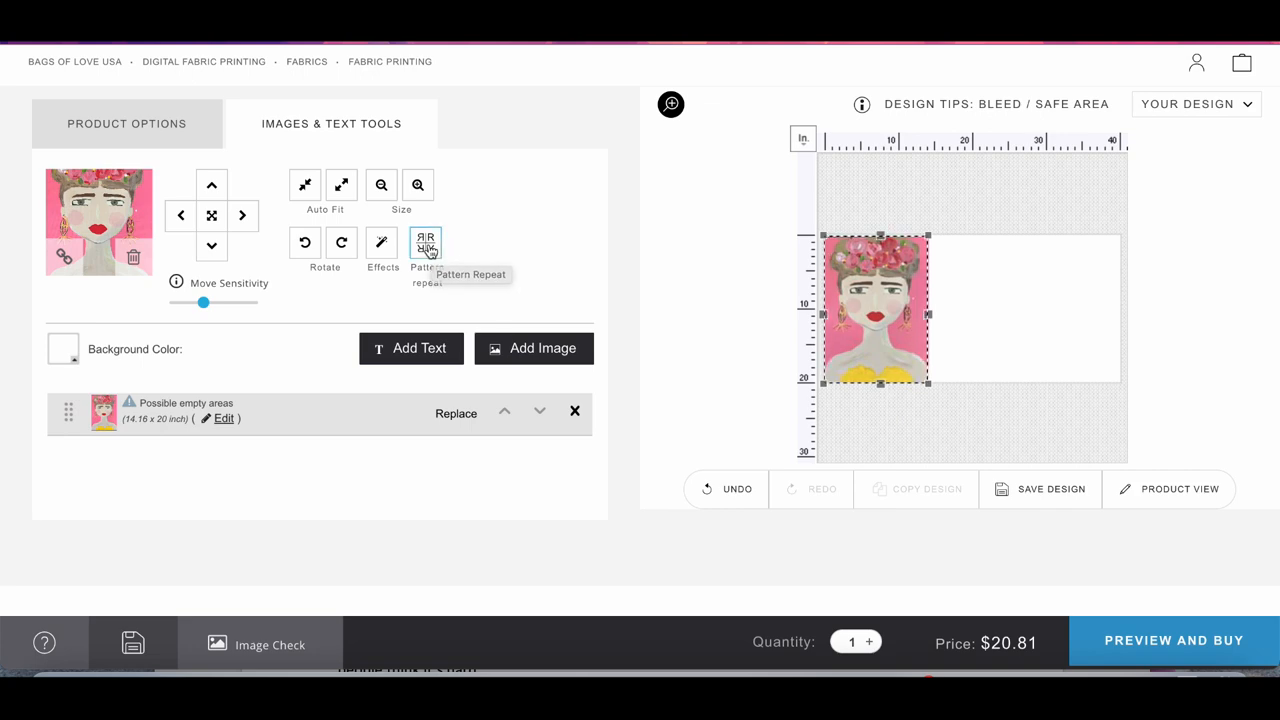
Preview Basic and Mirrored pattern repeats, then revert to Do Not Repeat
left_click(426, 245)
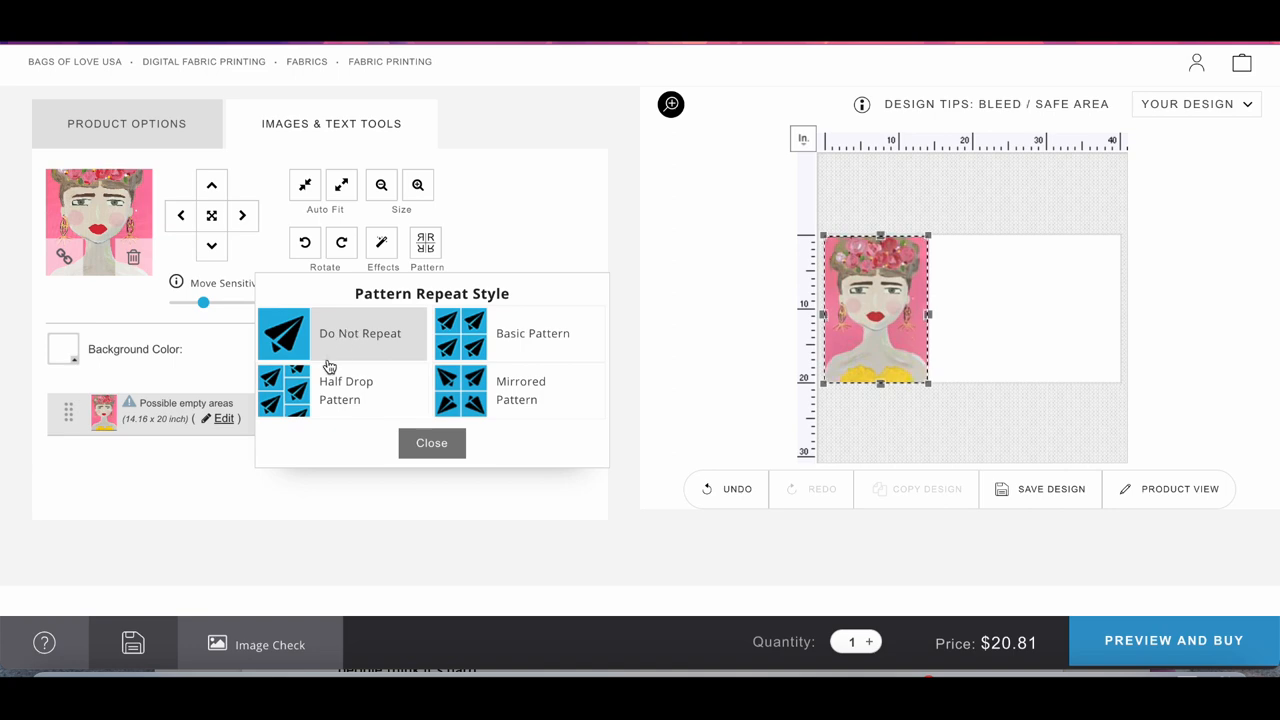
left_click(455, 348)
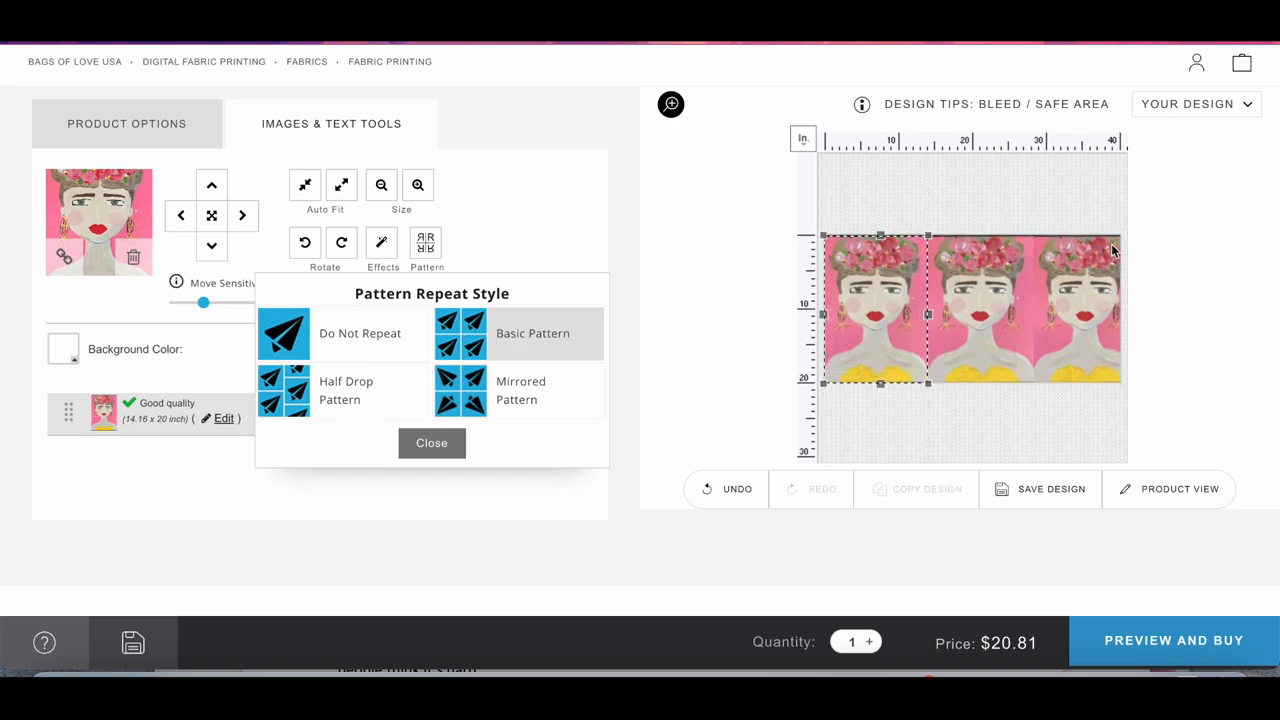
mouse_move(1108, 335)
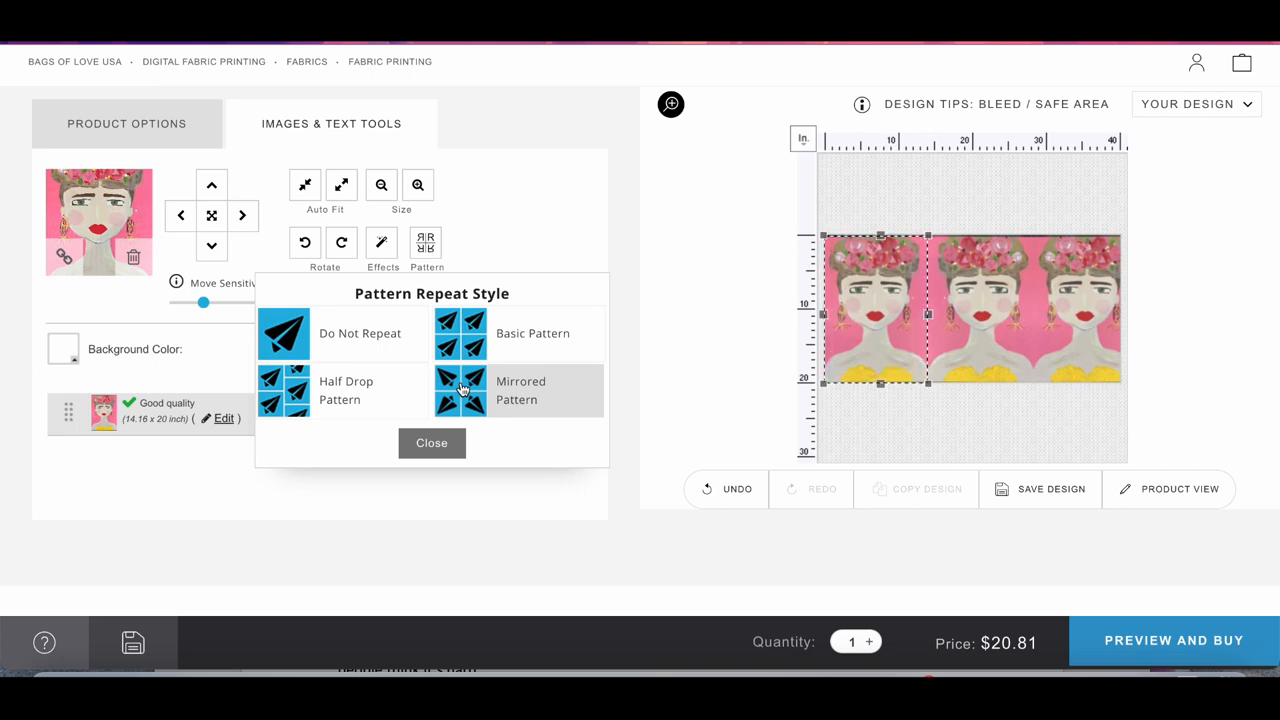
left_click(284, 333)
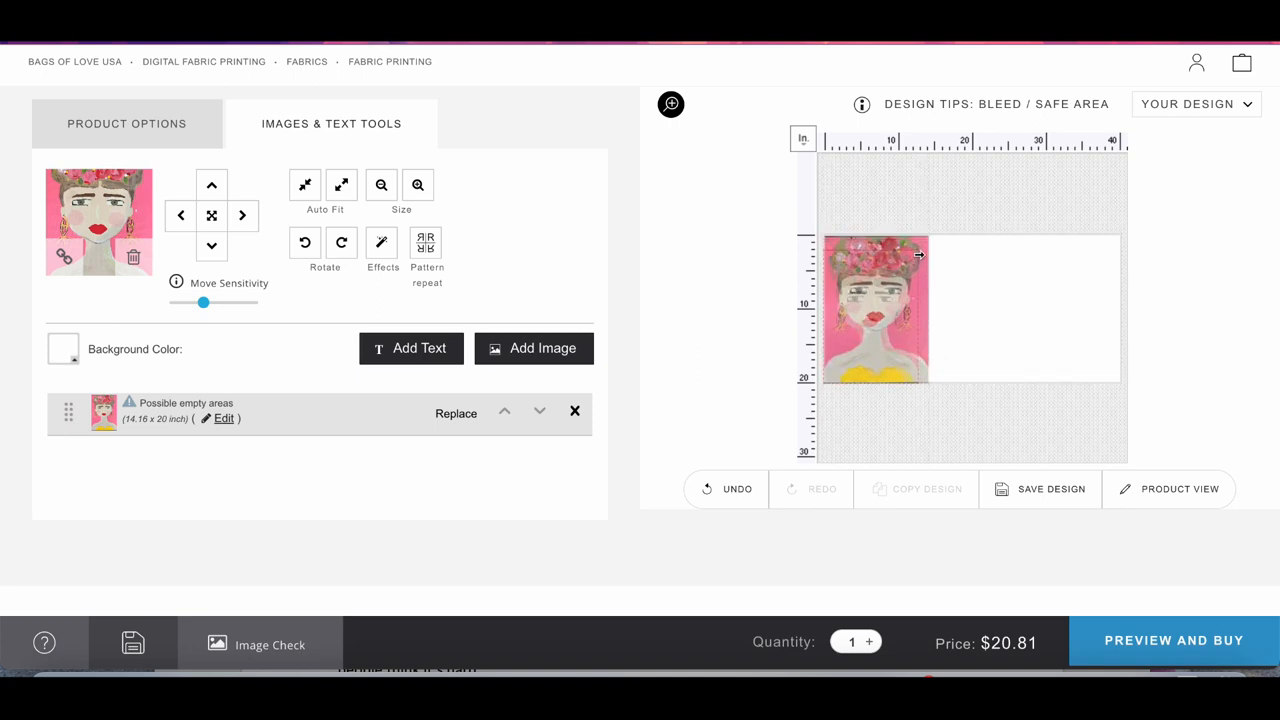
Resize the portrait to 13.09 × 18.67 inches and nudge it slightly right
left_click(875, 310)
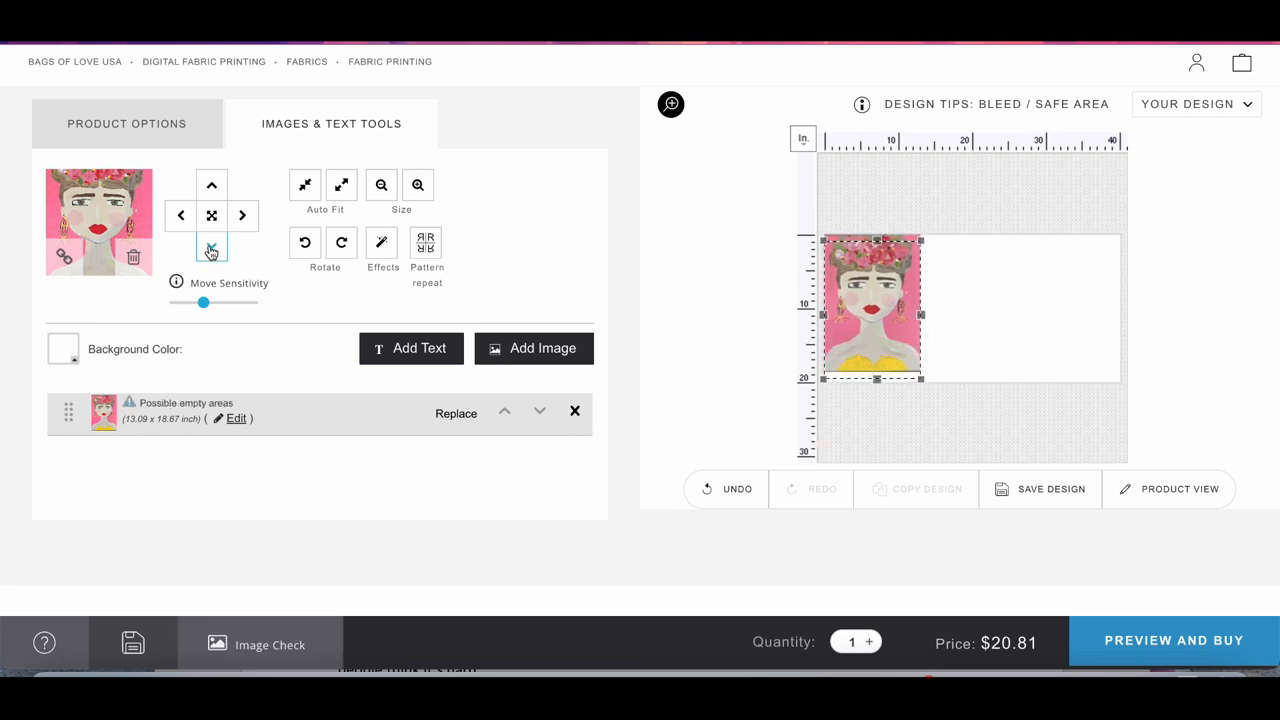
left_click(211, 247)
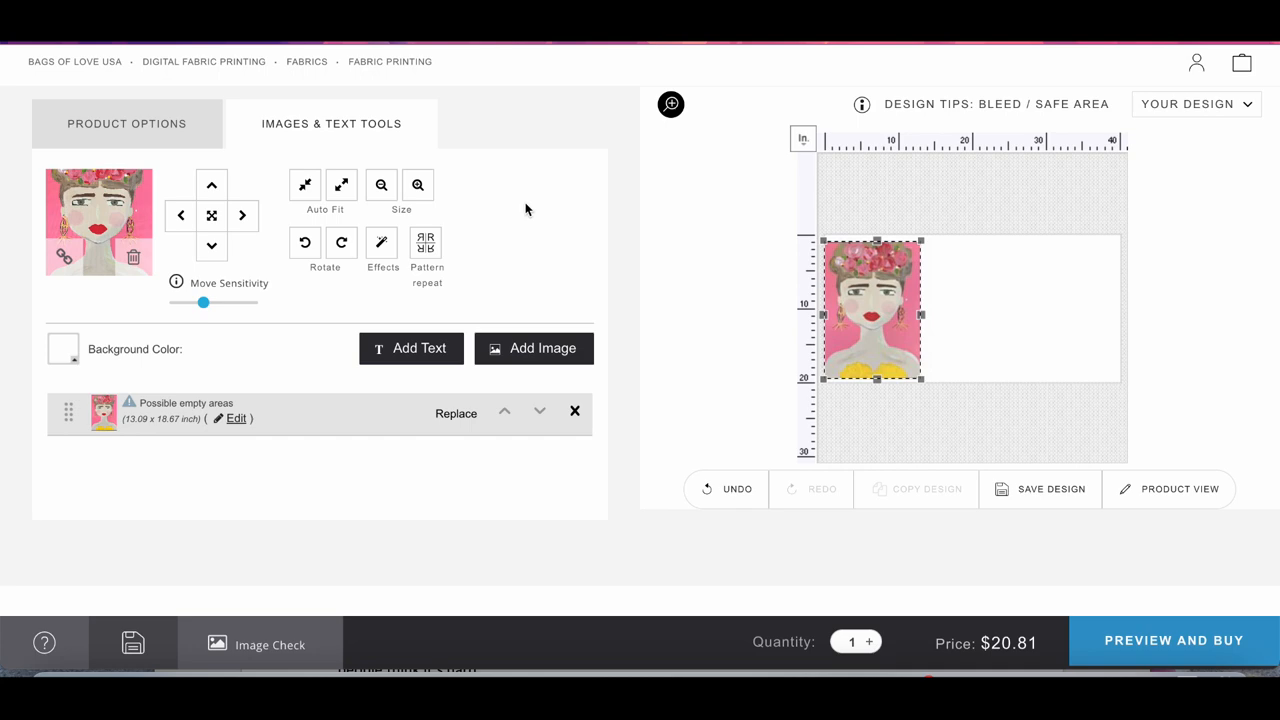
mouse_move(628, 246)
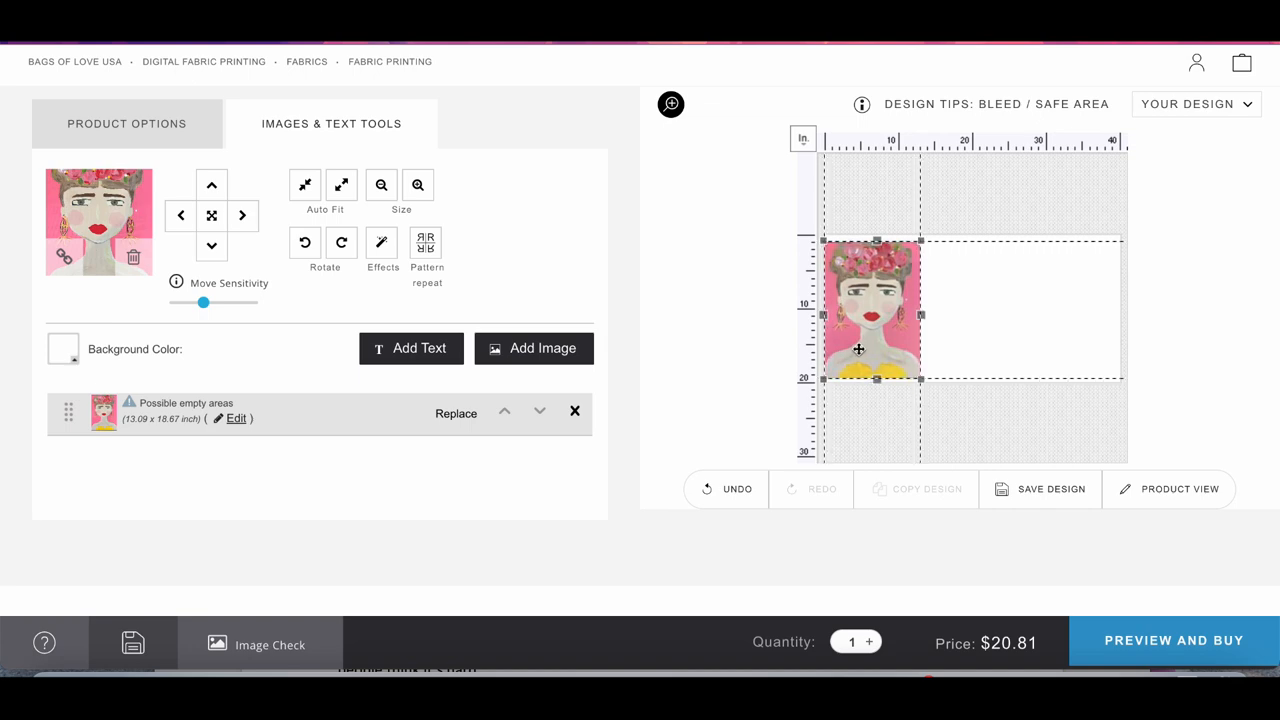
left_click(242, 215)
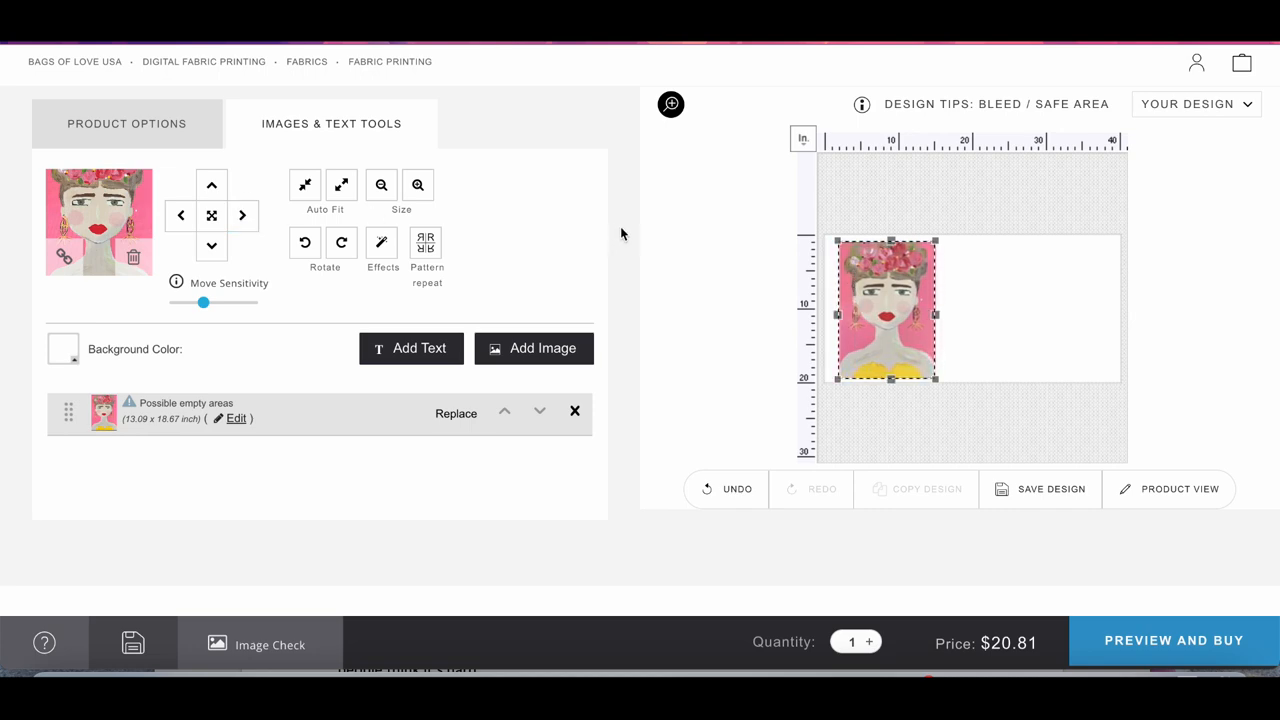
mouse_move(470, 326)
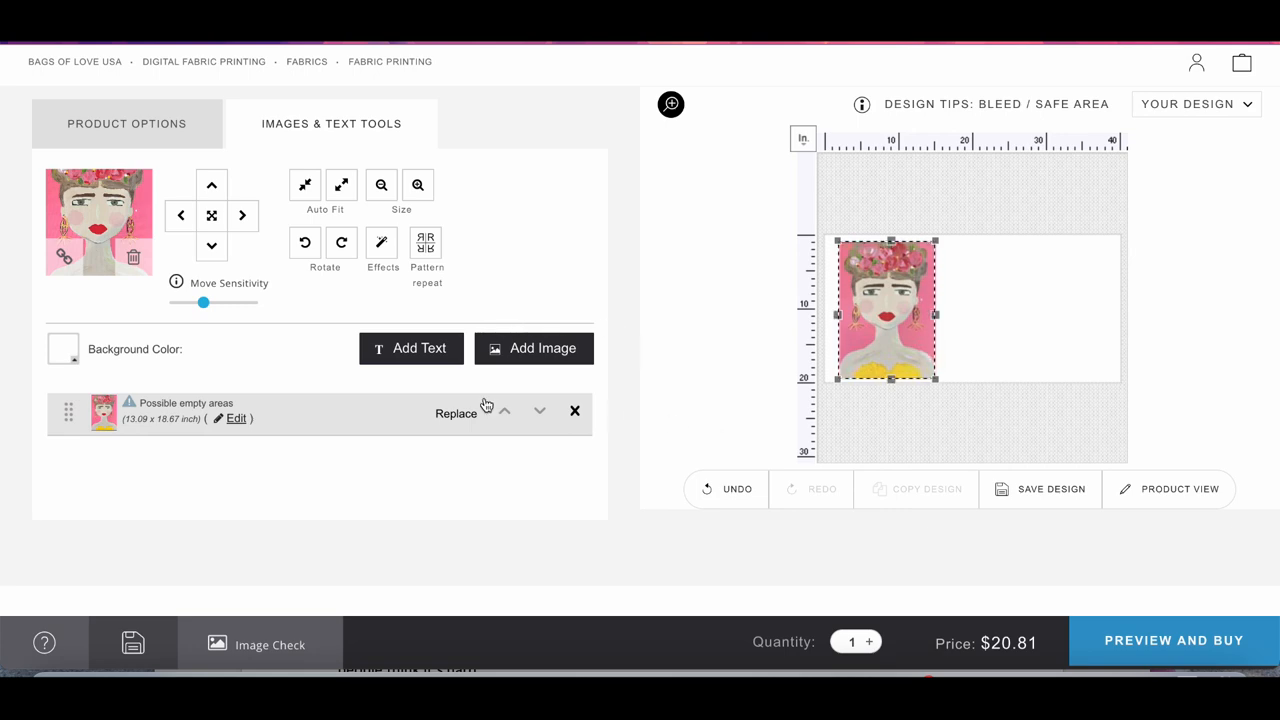
Apply the Basic Pattern repeat to the resized portrait and close the popup
left_click(426, 242)
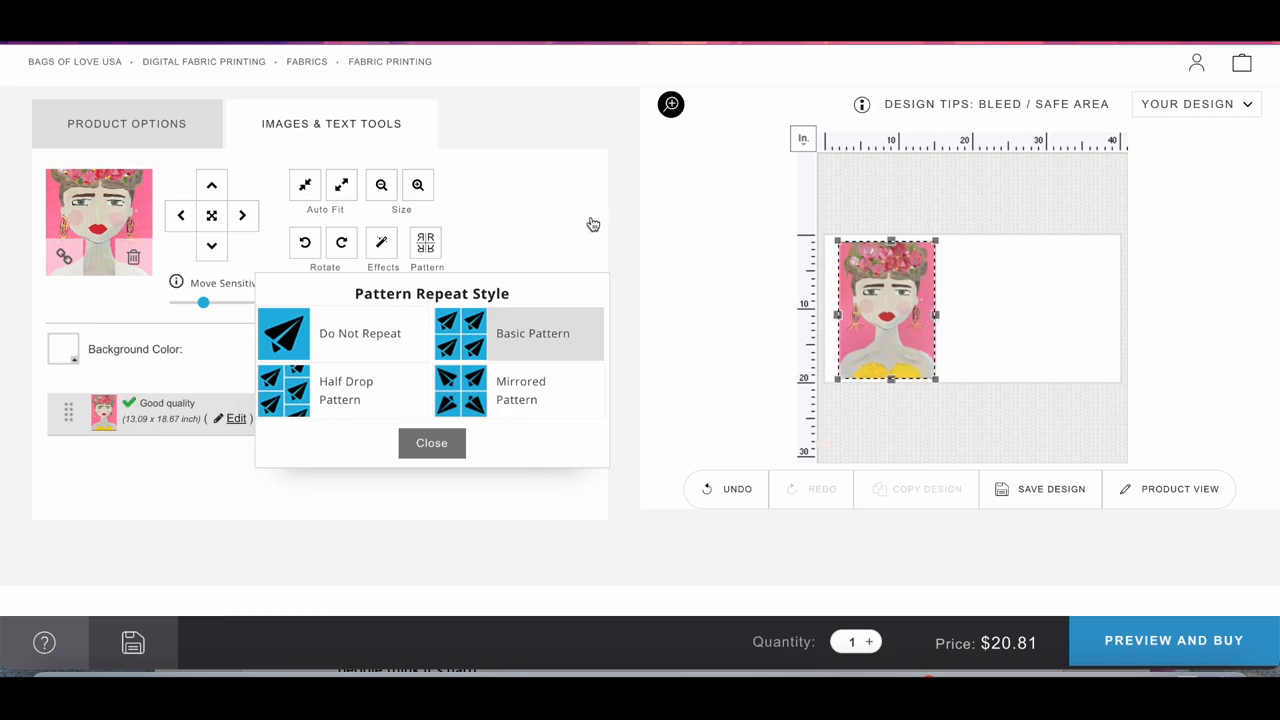
left_click(532, 333)
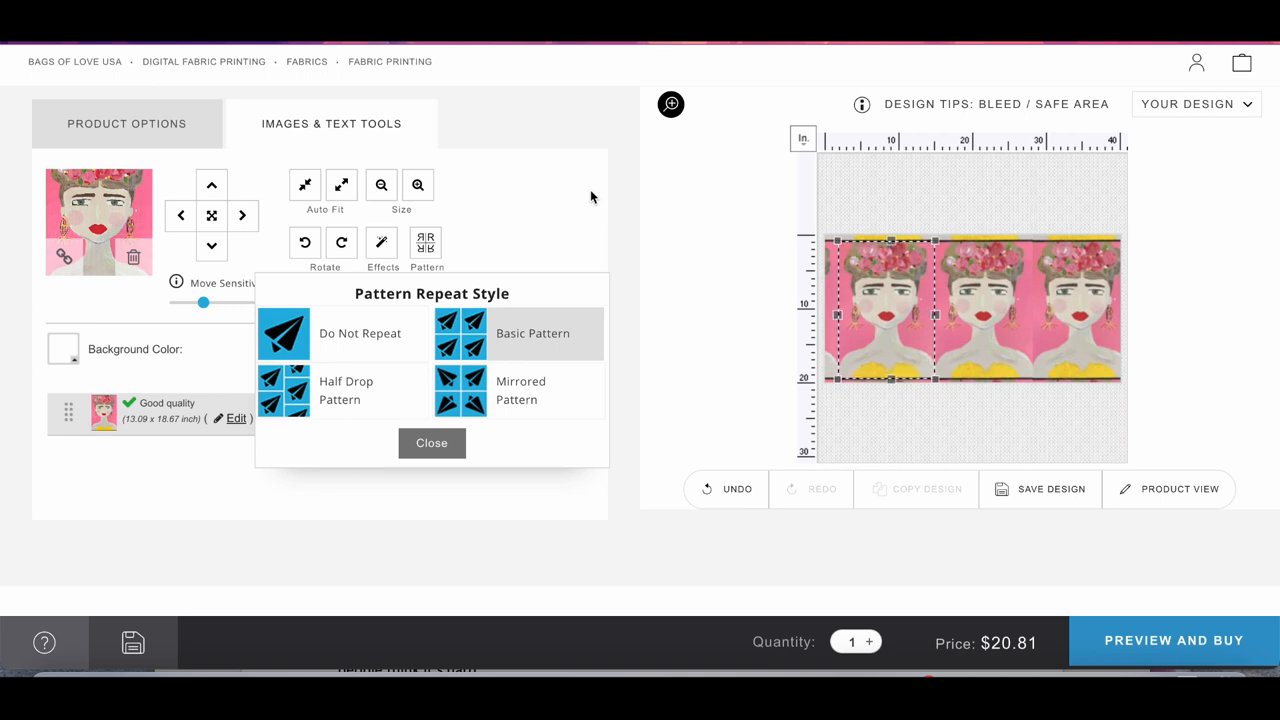
mouse_move(644, 233)
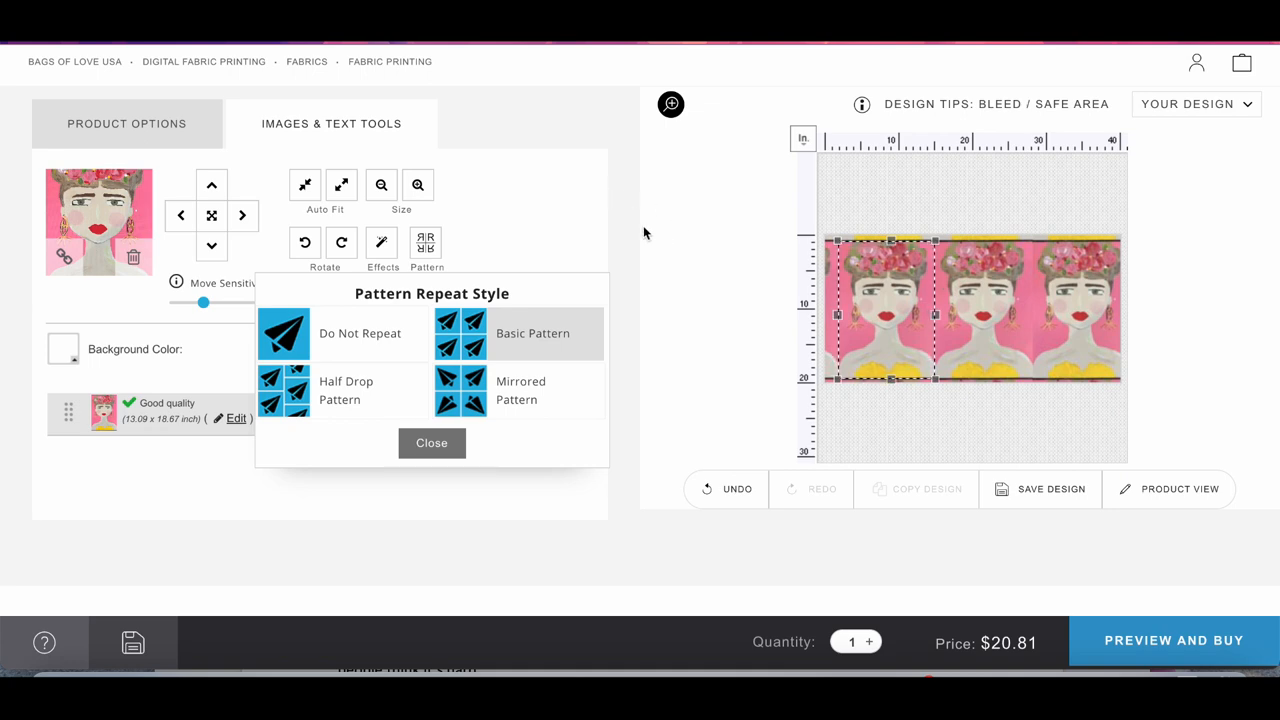
left_click(431, 443)
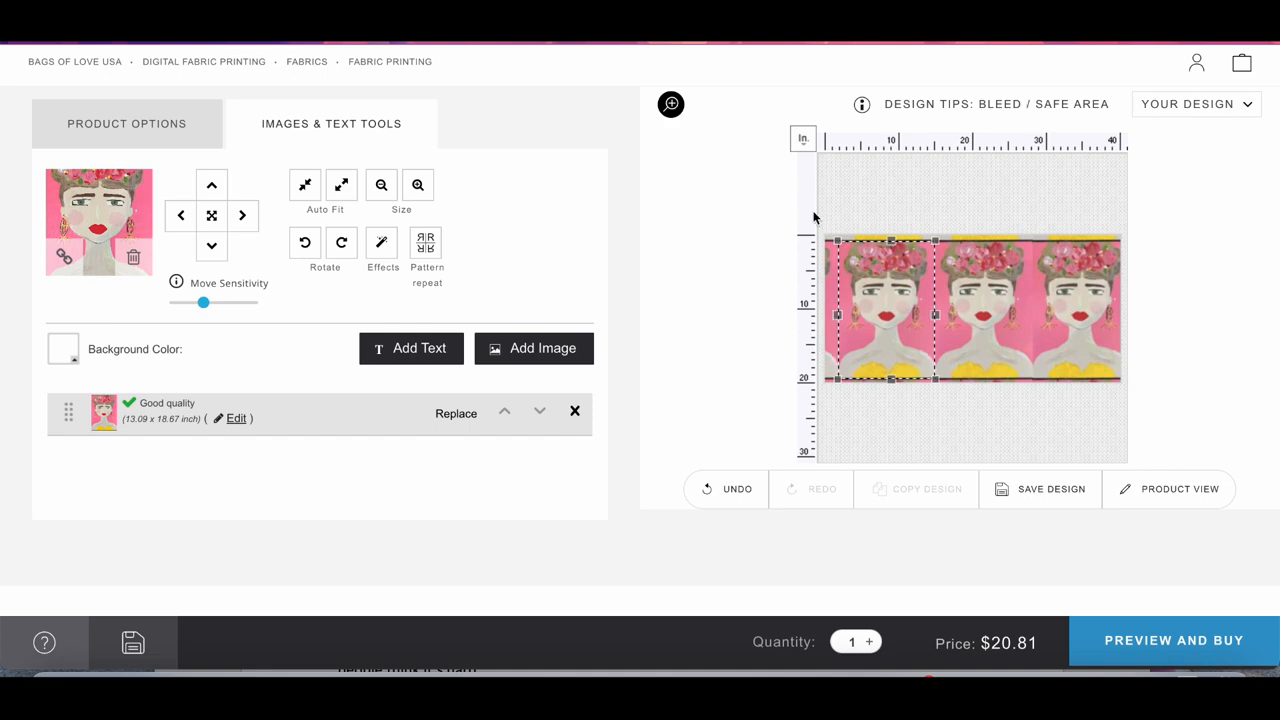
mouse_move(623, 210)
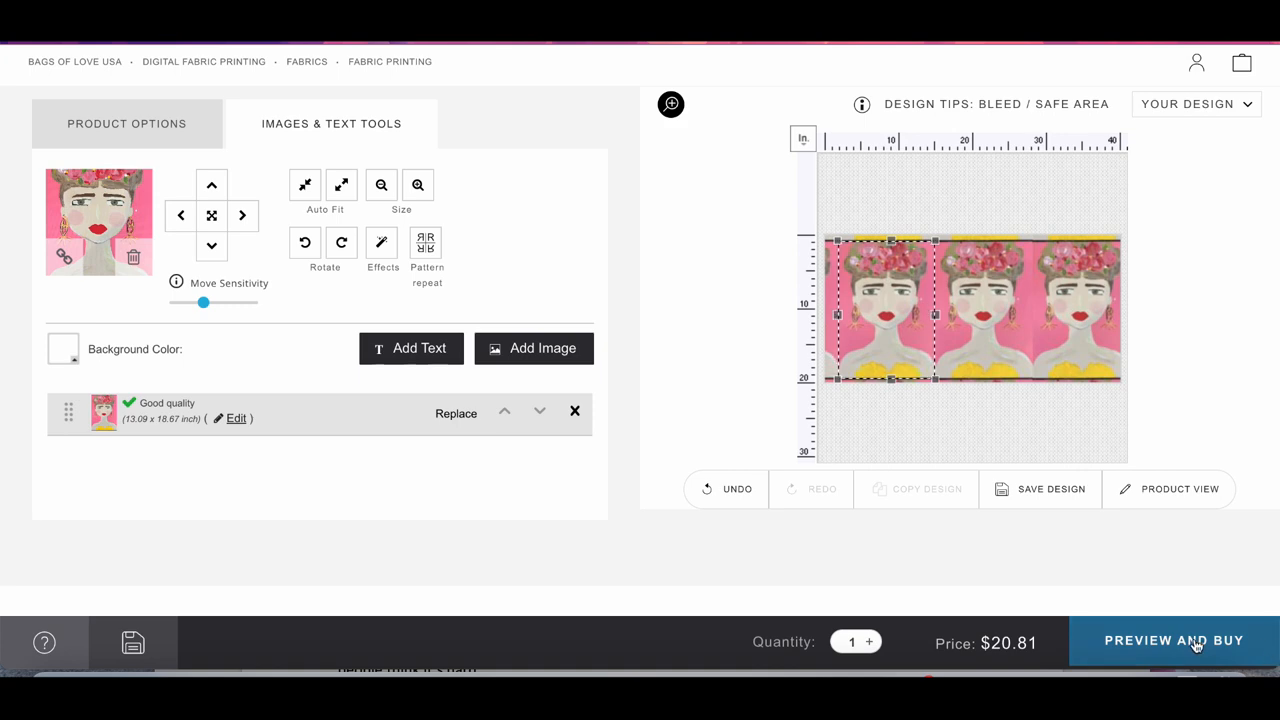
Preview the patterned fabric design and proceed to the shopping bag
left_click(1173, 640)
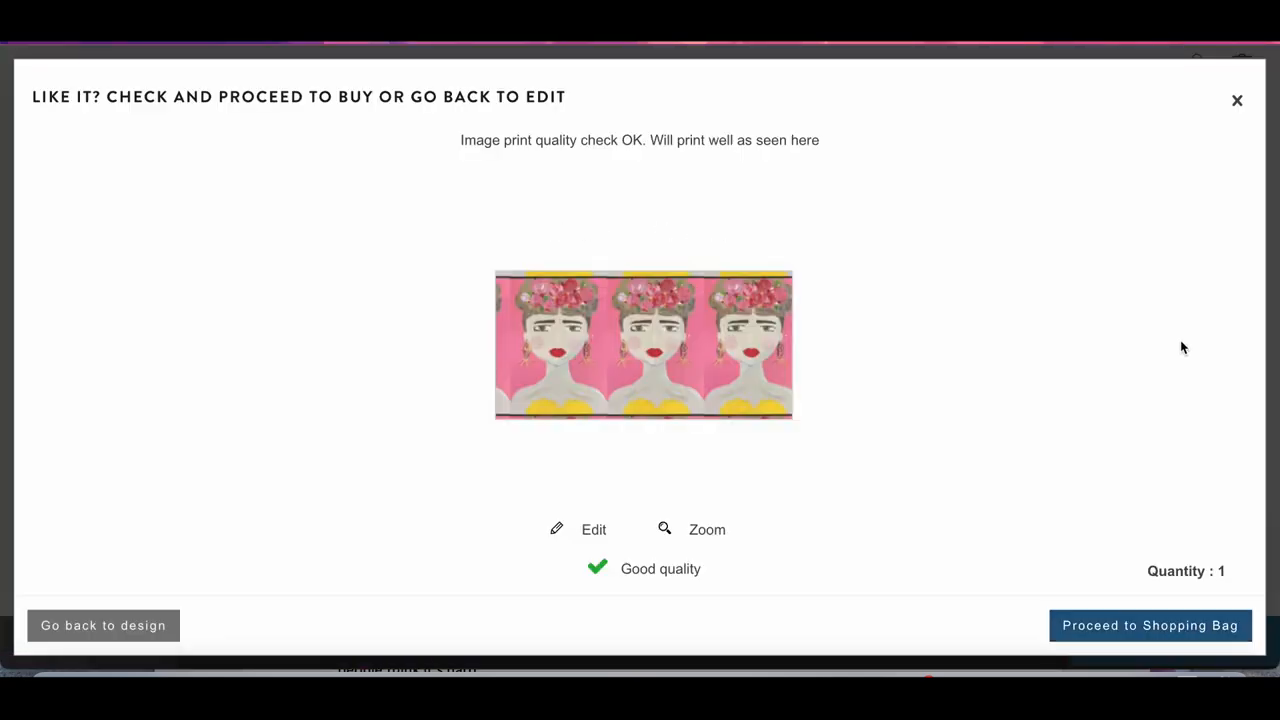
mouse_move(639, 570)
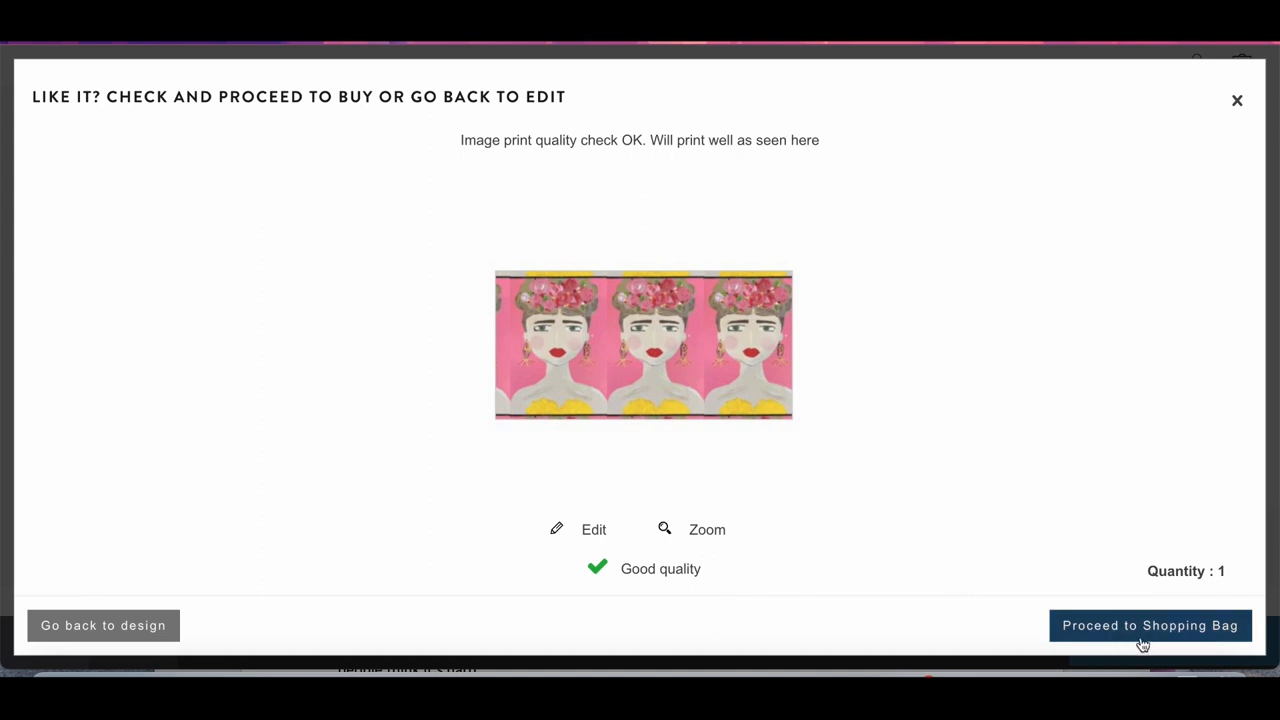
left_click(1150, 625)
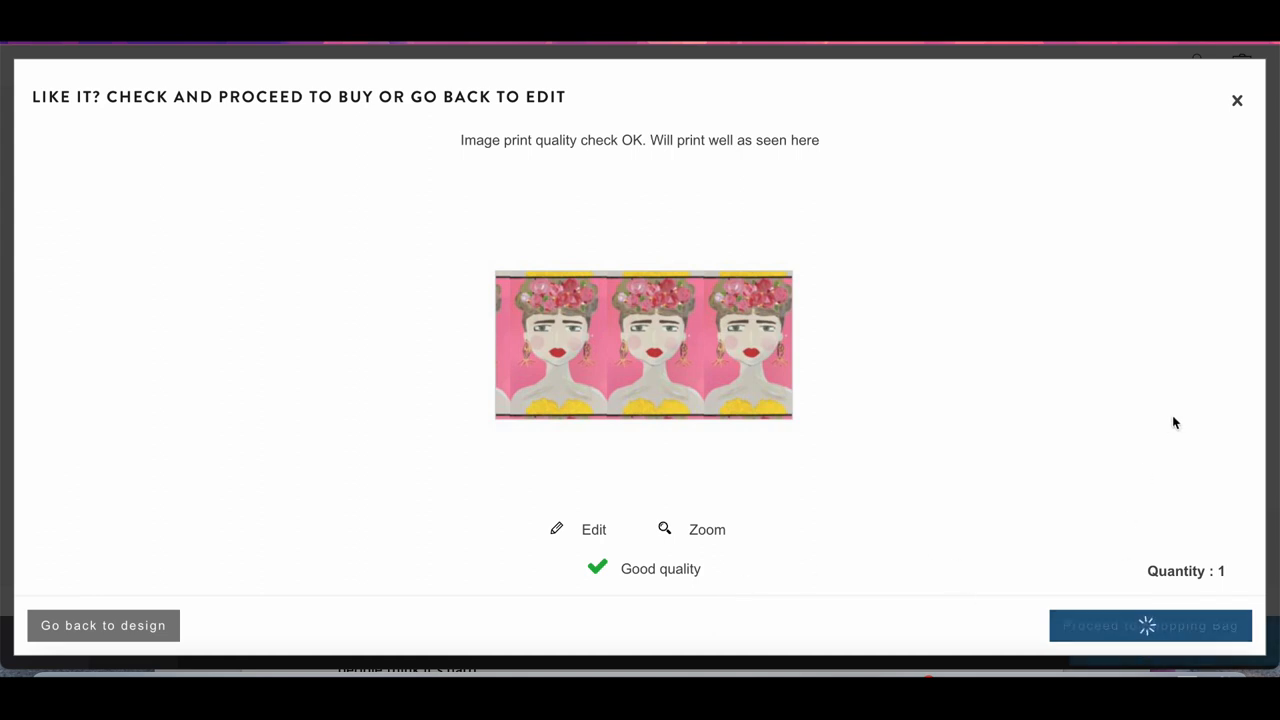
left_click(1150, 625)
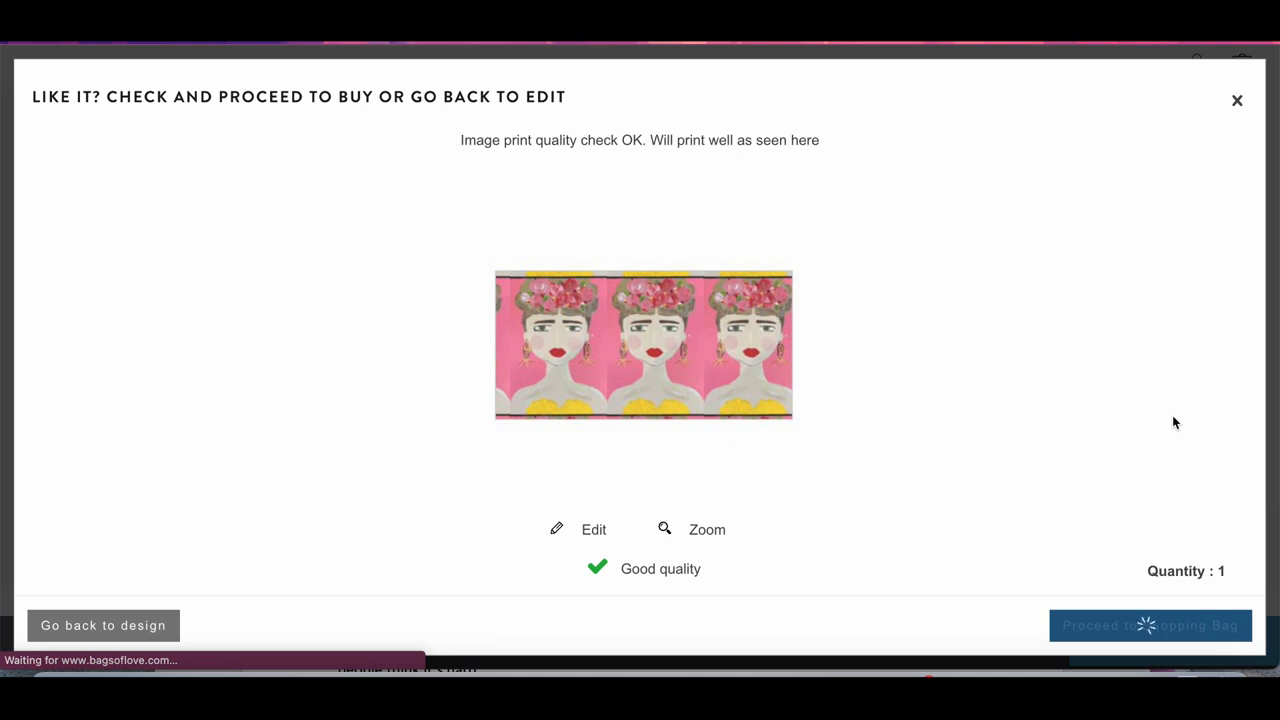
left_click(1150, 625)
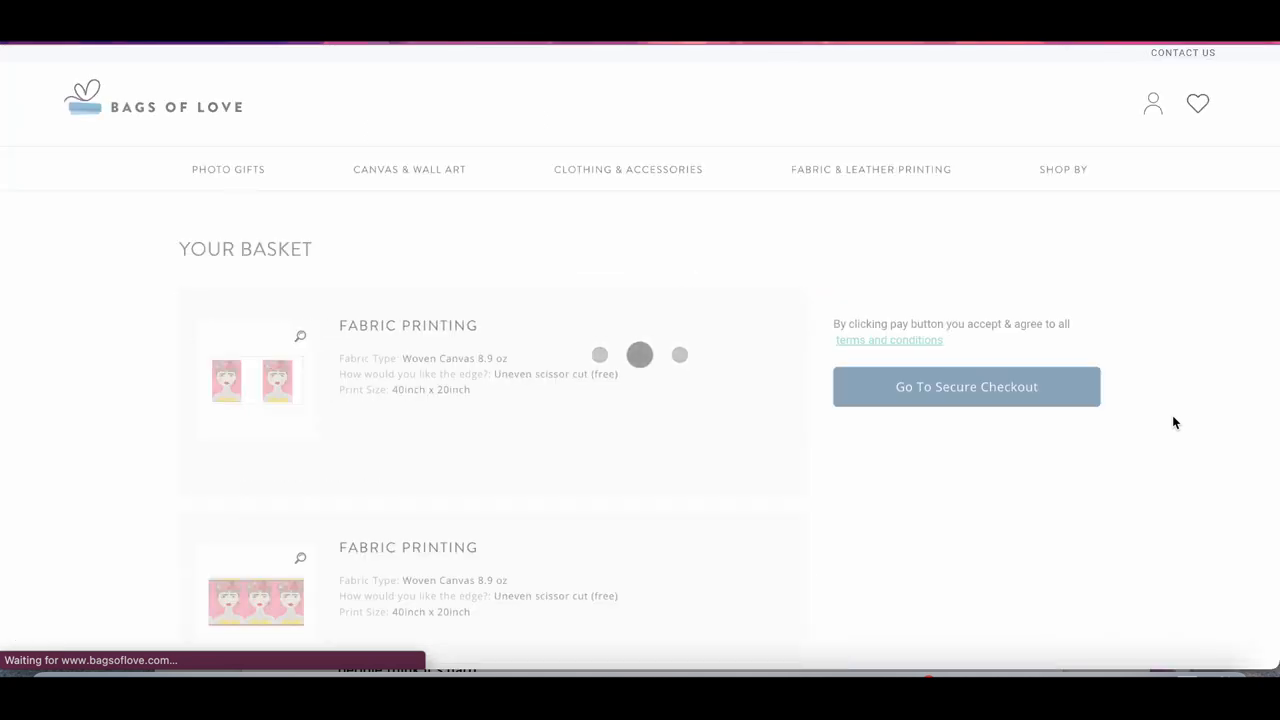